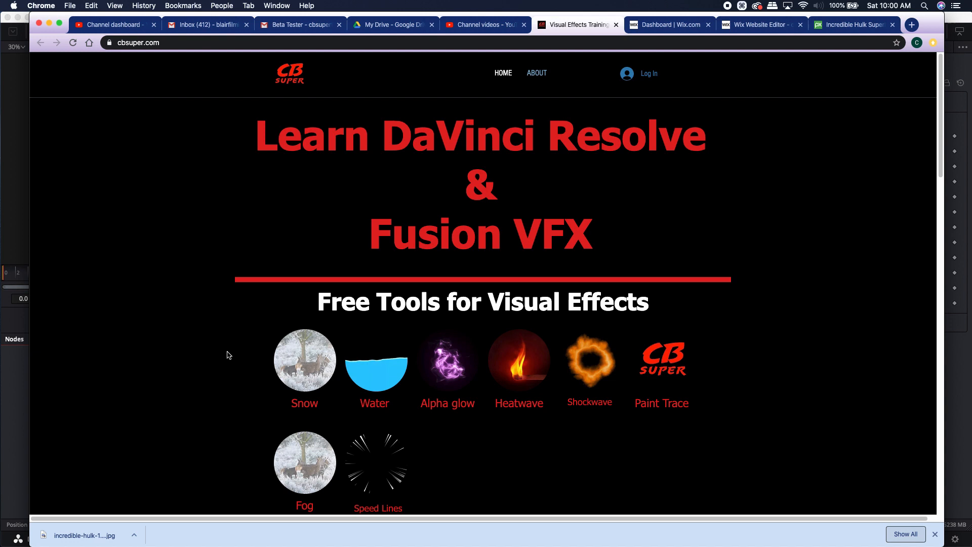
mouse_move(339, 432)
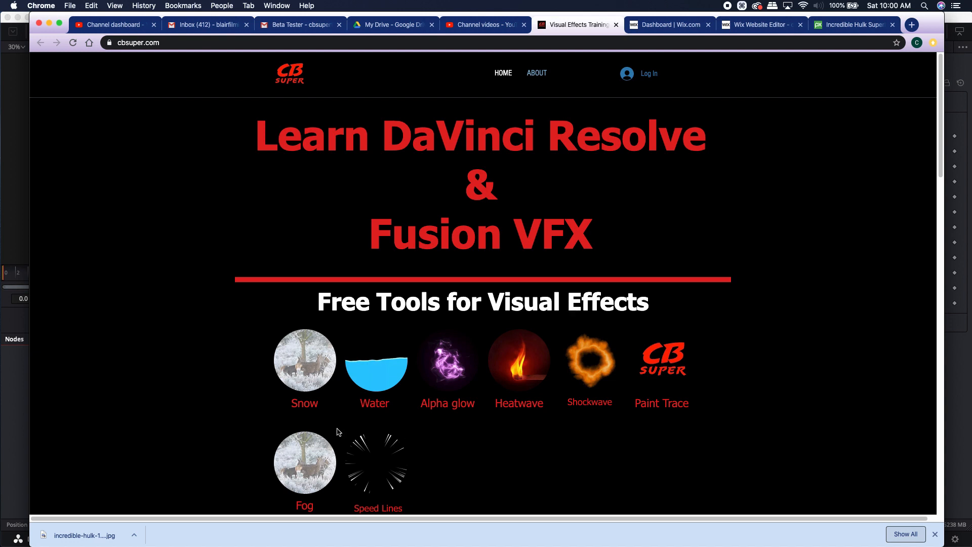
mouse_move(377, 468)
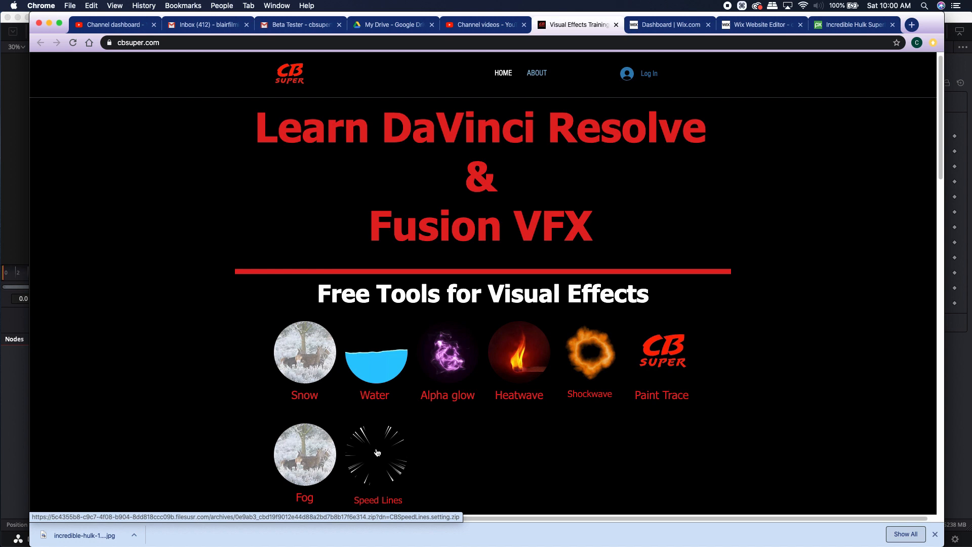
Step: Add a CBSpeedLines node to the graph and play its white speed lines animation alone
scroll(down, 3)
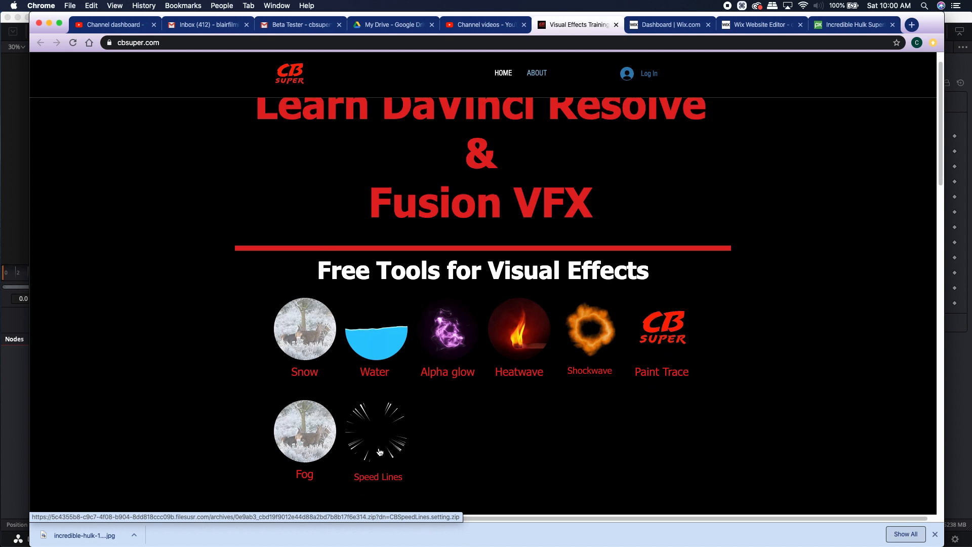
scroll(down, 3)
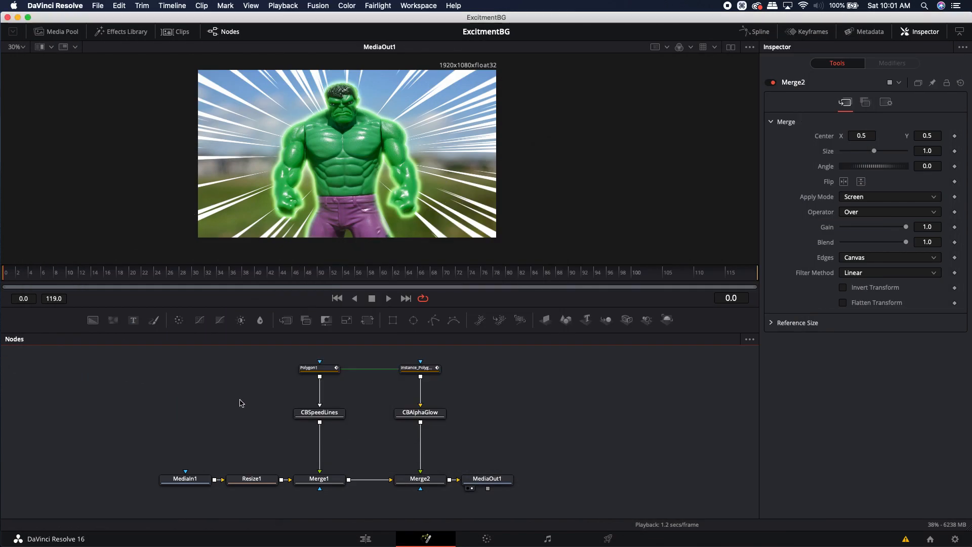
mouse_move(324, 234)
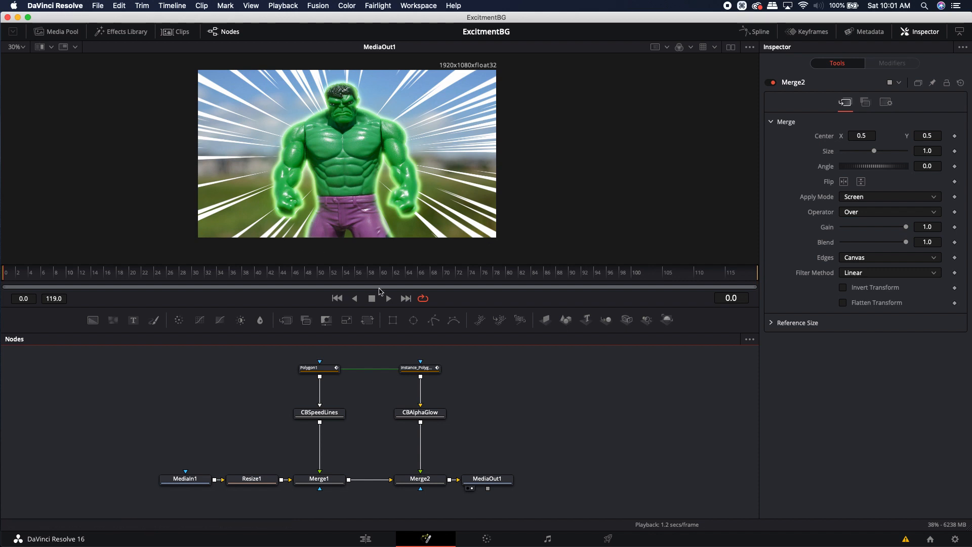
mouse_move(267, 421)
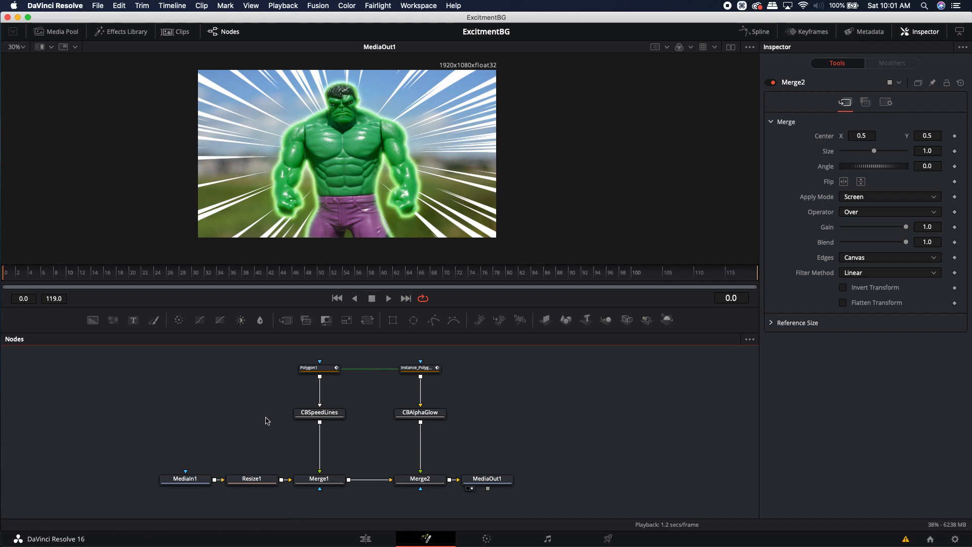
mouse_move(165, 449)
text(cbspeed)
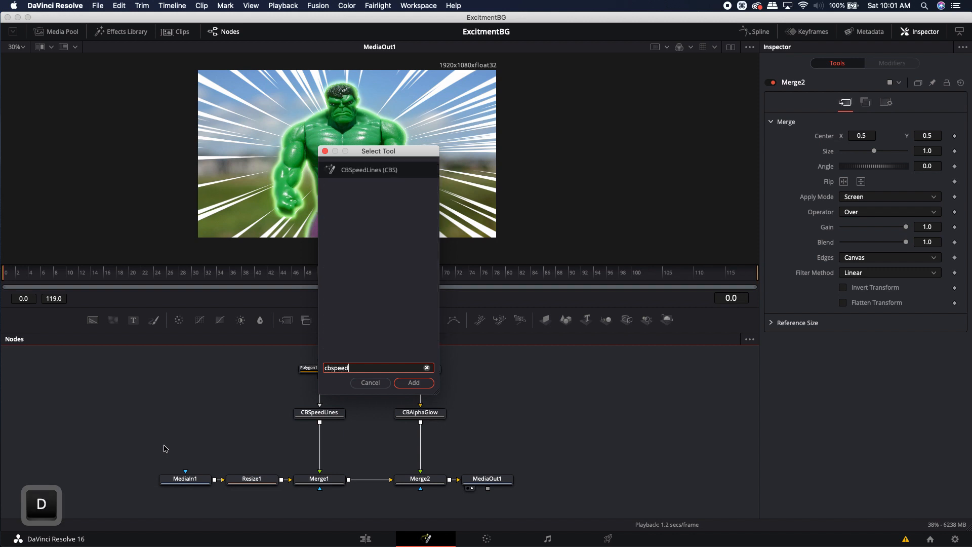
click(413, 383)
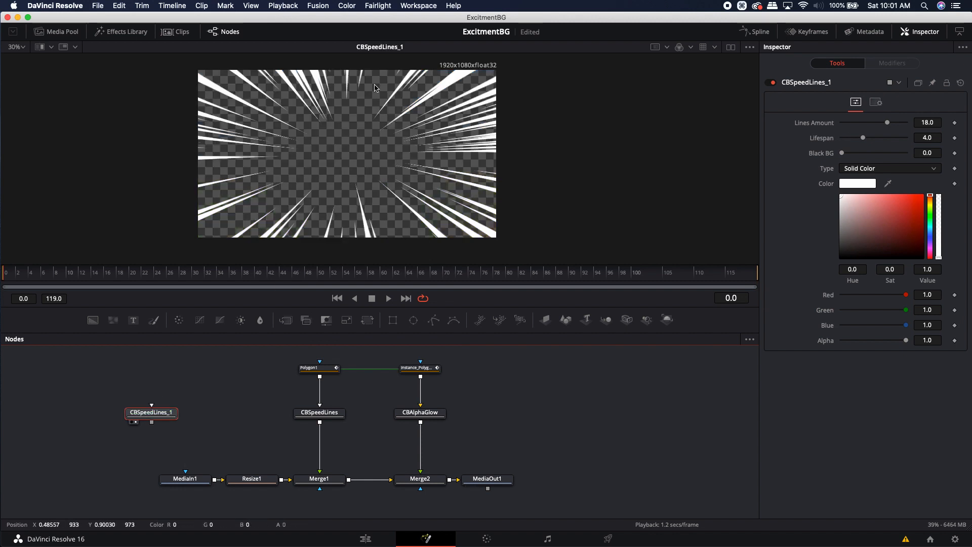
mouse_move(281, 214)
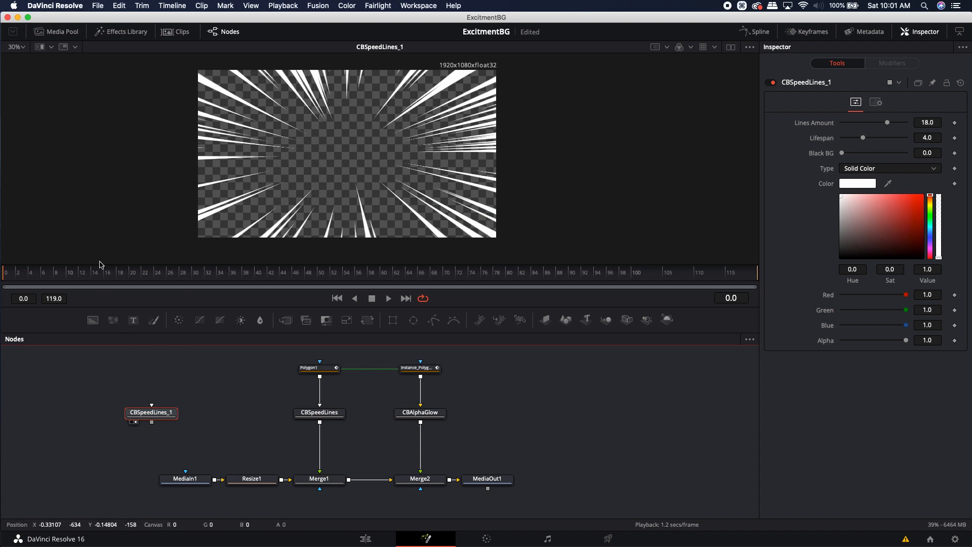
key(space)
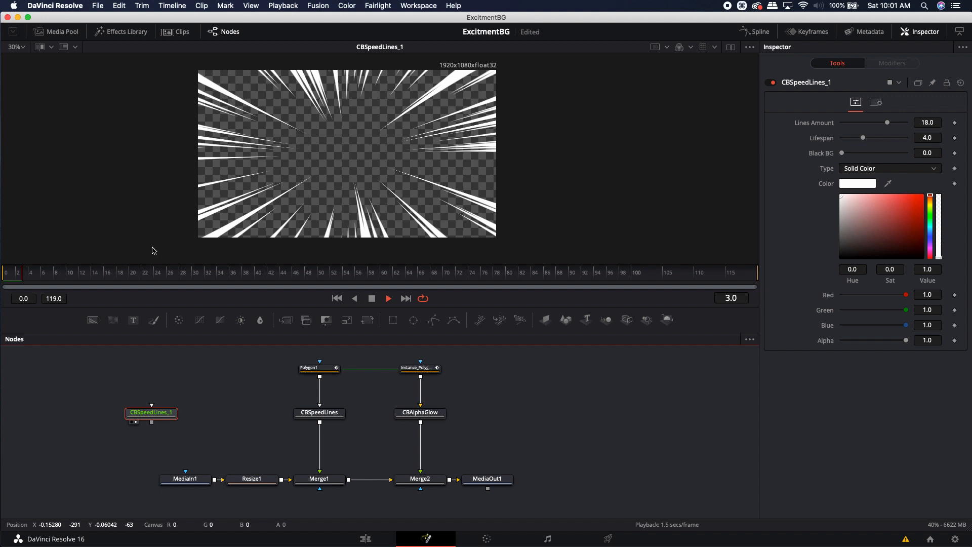
key(space)
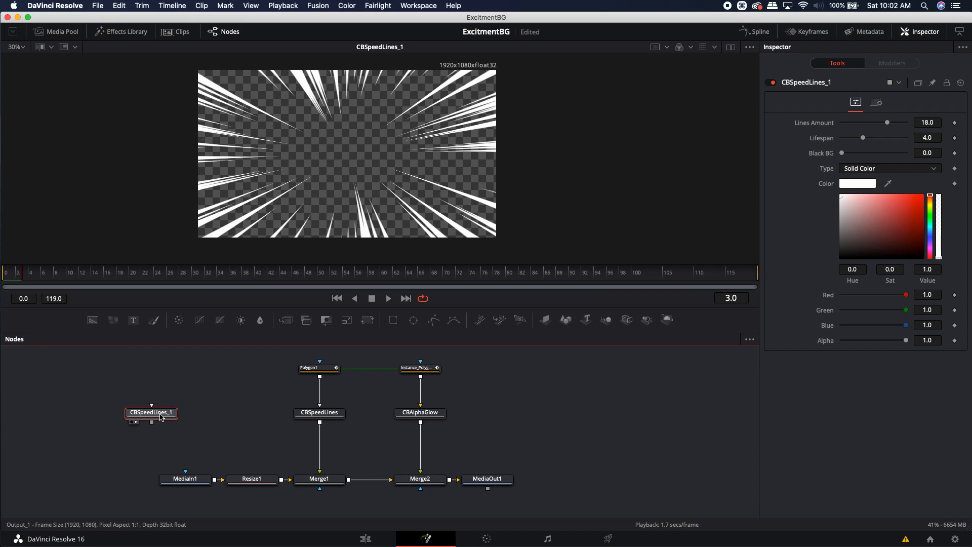
Step: Set Playback Proxy Mode to Quarter Resolution and play the animation again
click(283, 6)
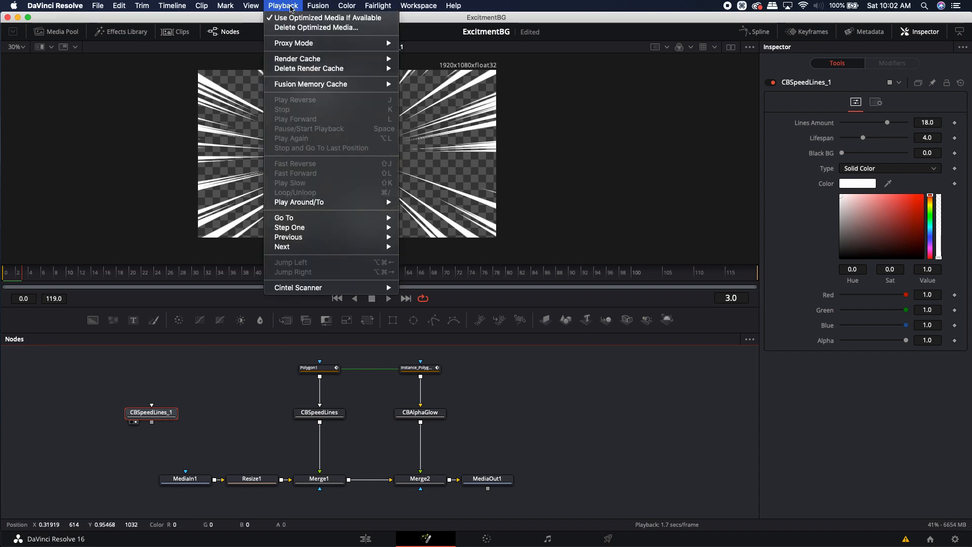
mouse_move(295, 43)
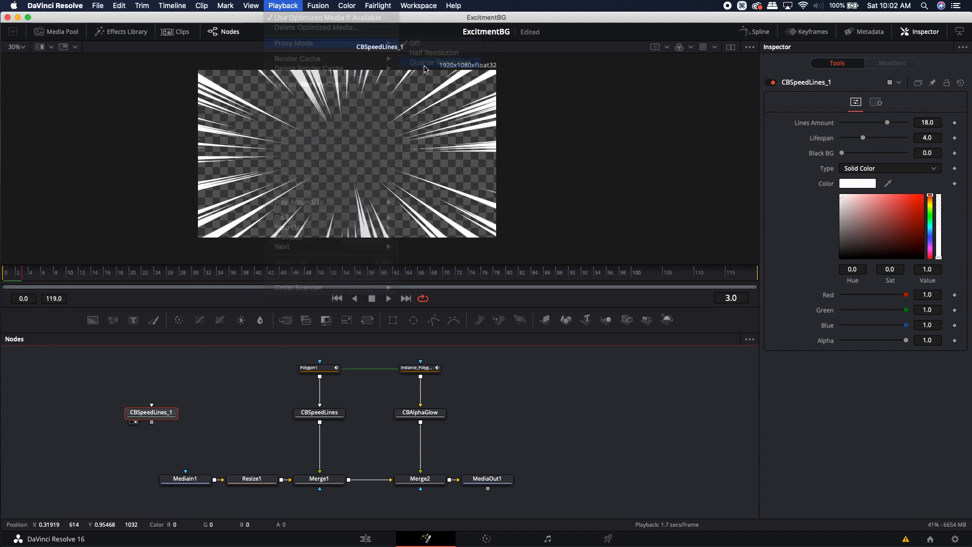
click(438, 62)
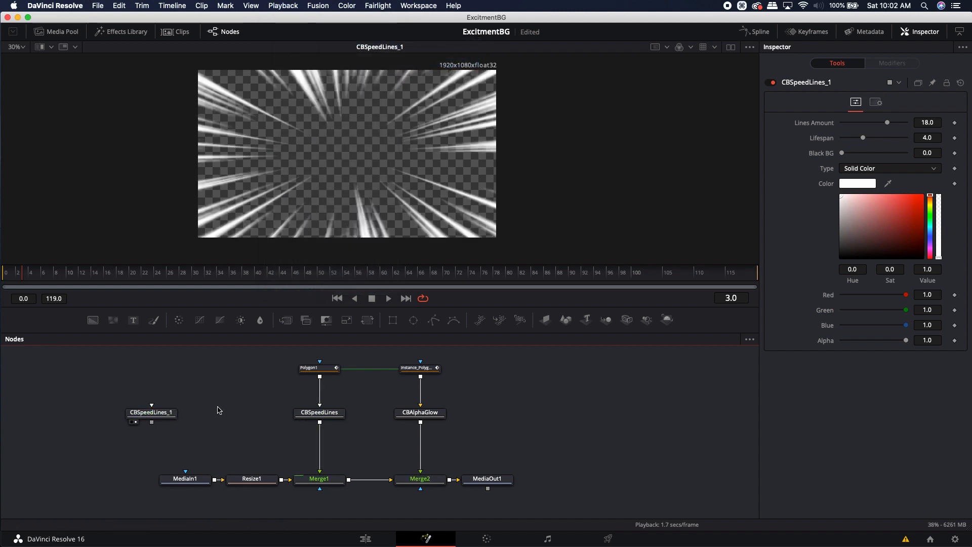
key(space)
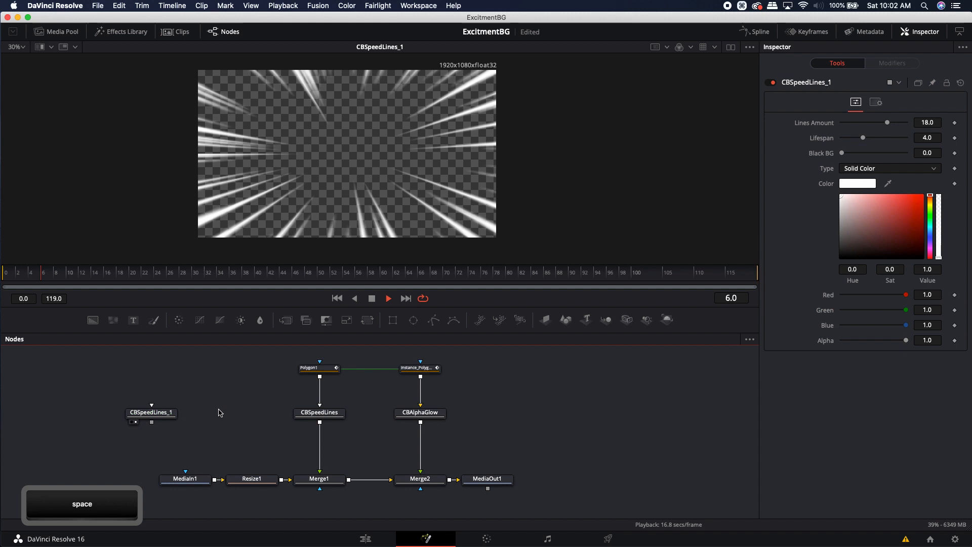
Step: Stop playback, raise Lines Amount to 25 then 111, and bring it back down to 18
key(space)
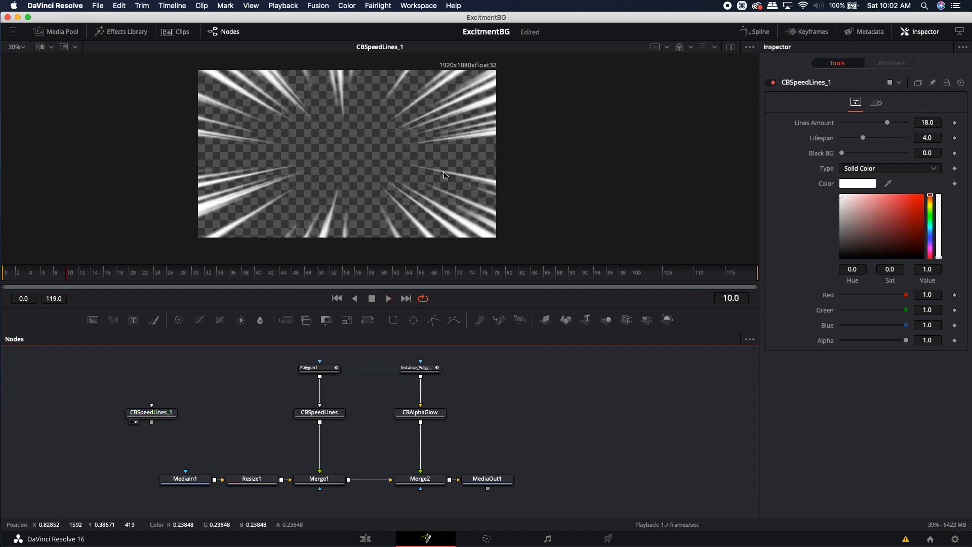
drag(887, 123, 905, 122)
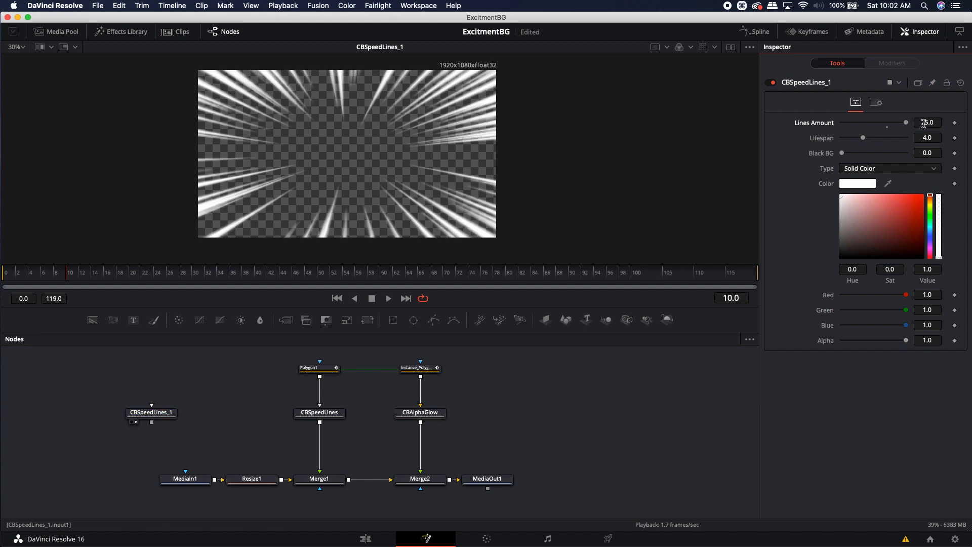
click(929, 122)
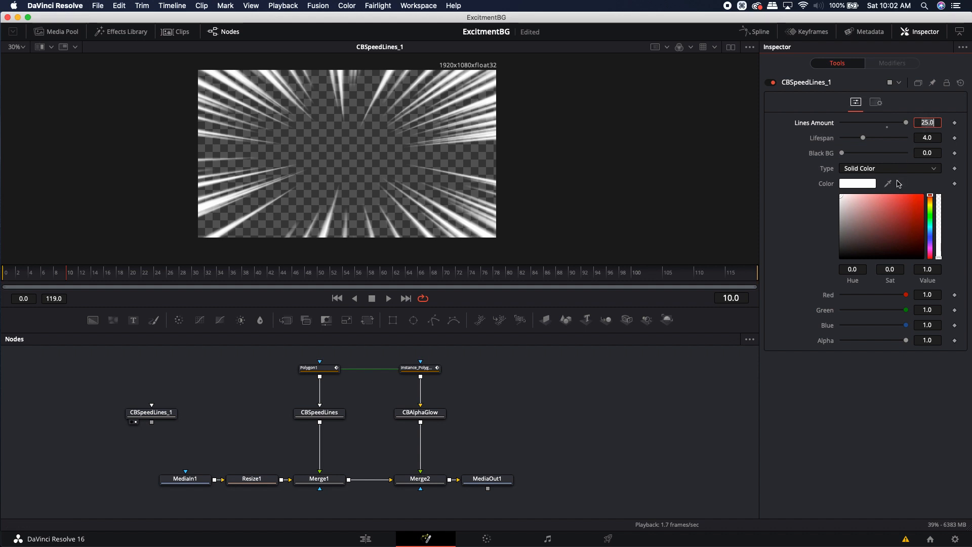
text(111)
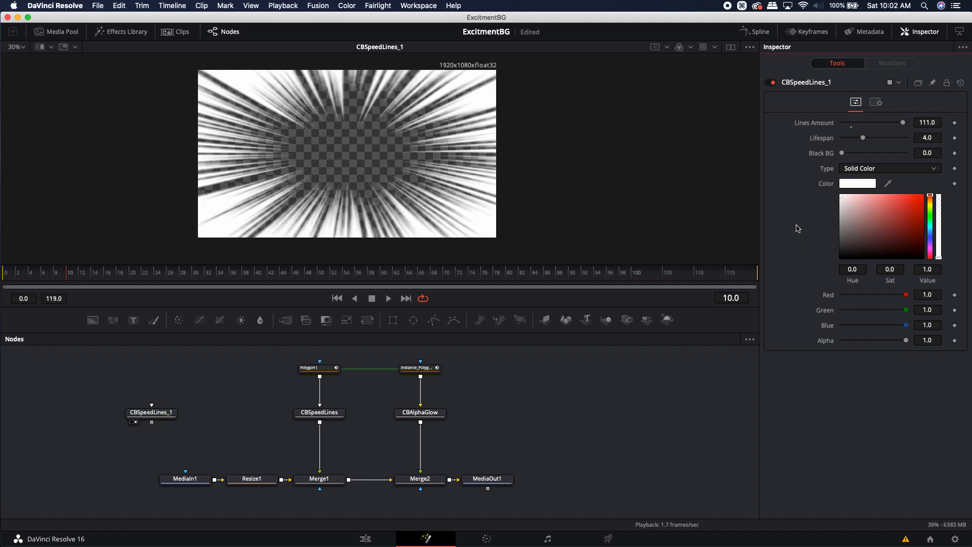
drag(903, 122, 852, 123)
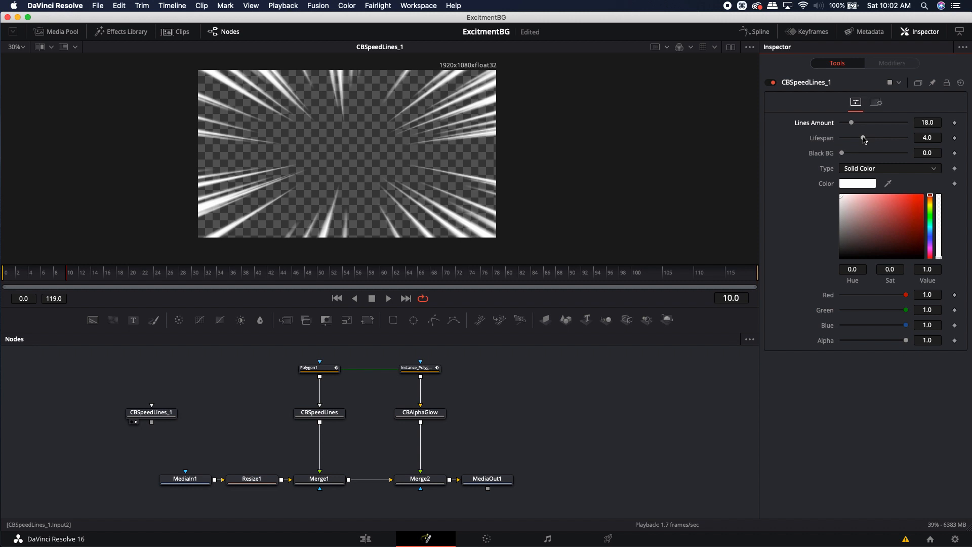
Step: Shorten the speed lines' Lifespan to 1 and play the animation to check it
drag(880, 138, 862, 137)
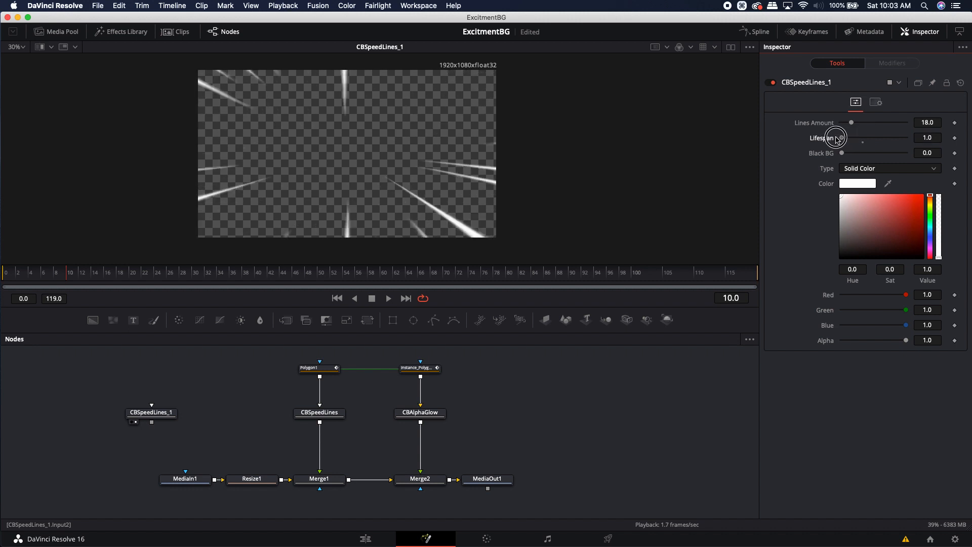
key(space)
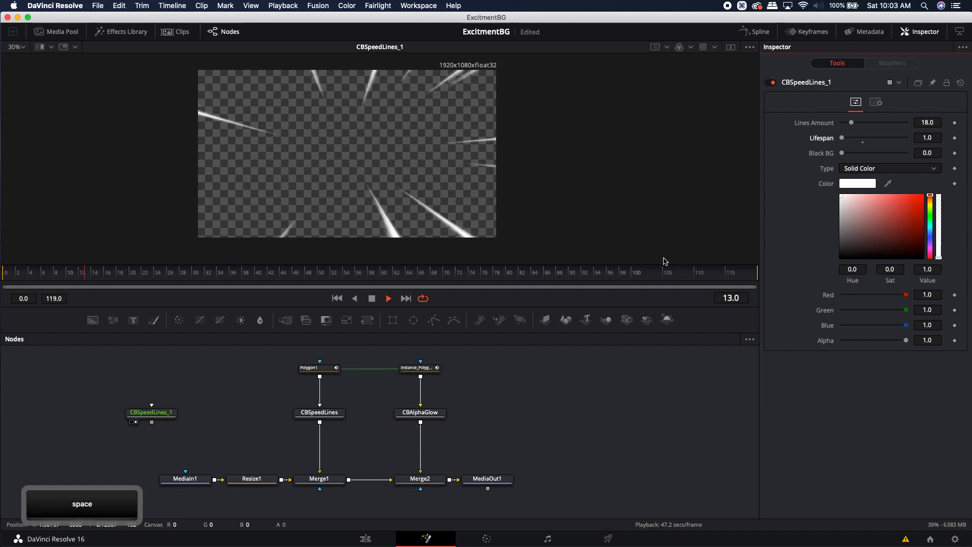
key(space)
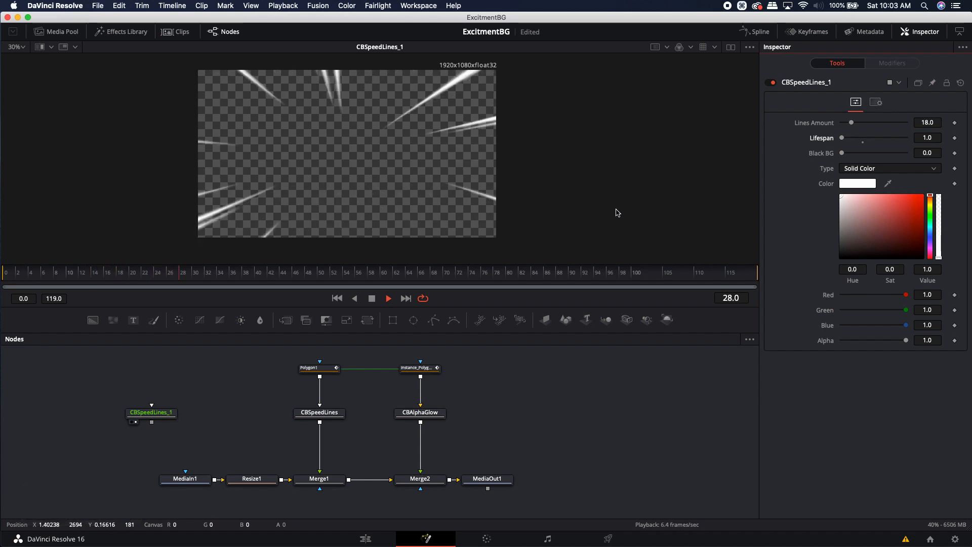
key(space)
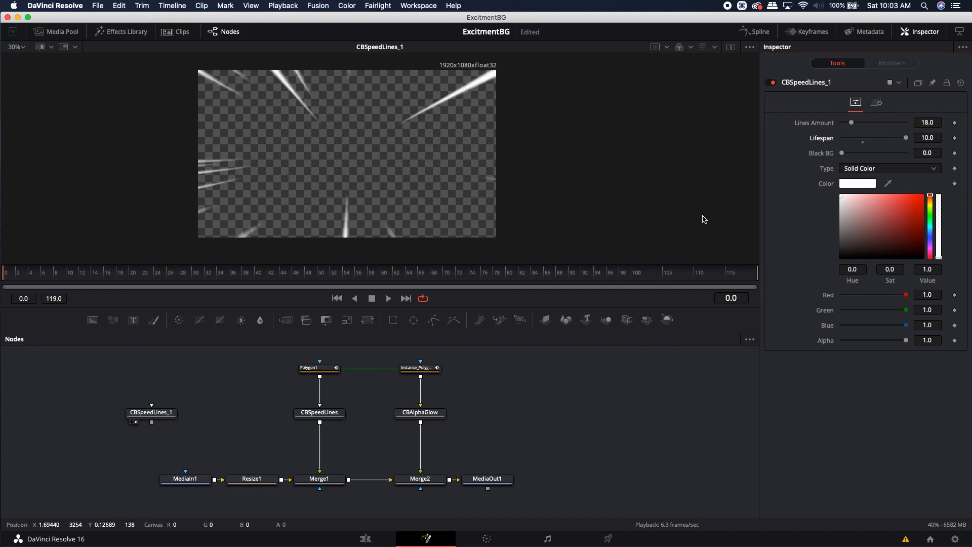
mouse_move(712, 214)
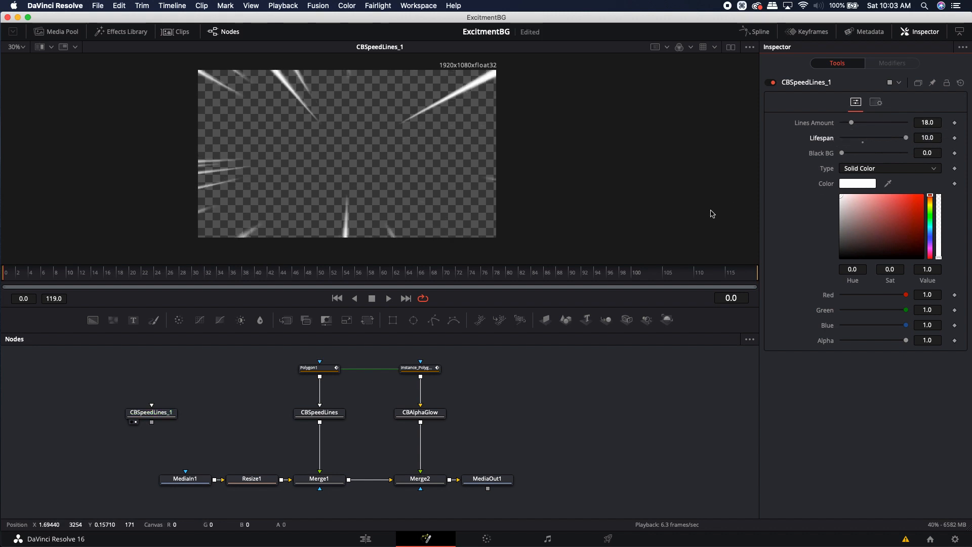
Step: Set Lifespan to 4, darken the Black BG, and change the line colour to red then green
drag(906, 136, 861, 137)
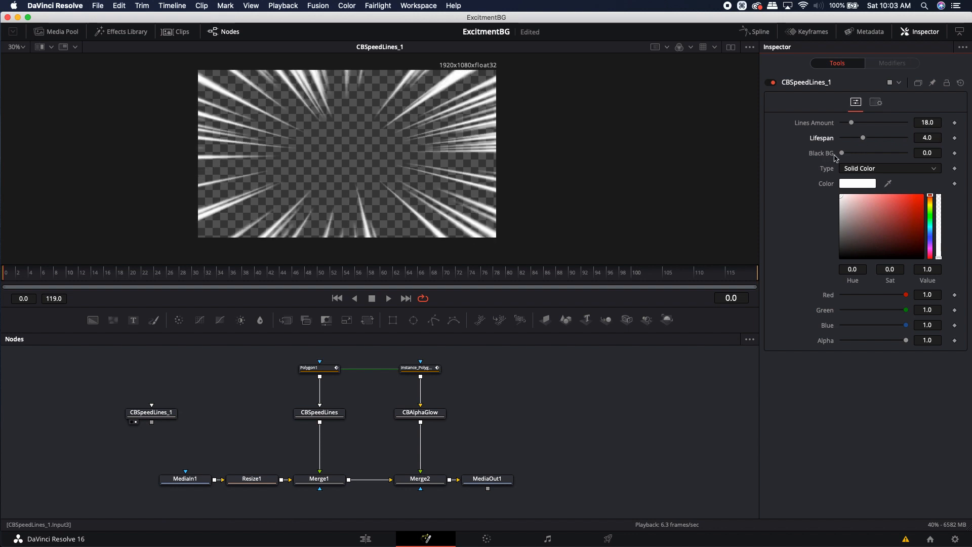
drag(843, 153, 897, 153)
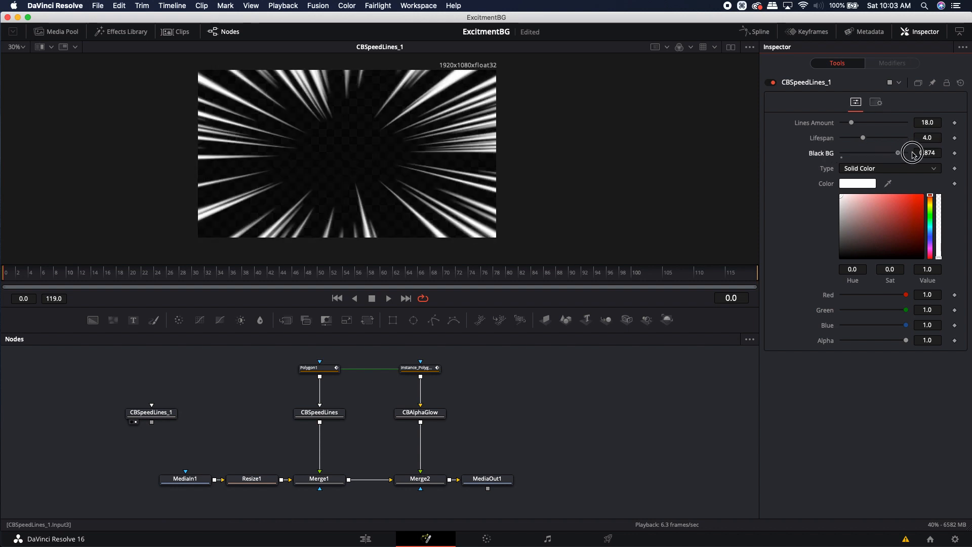
drag(899, 153, 905, 153)
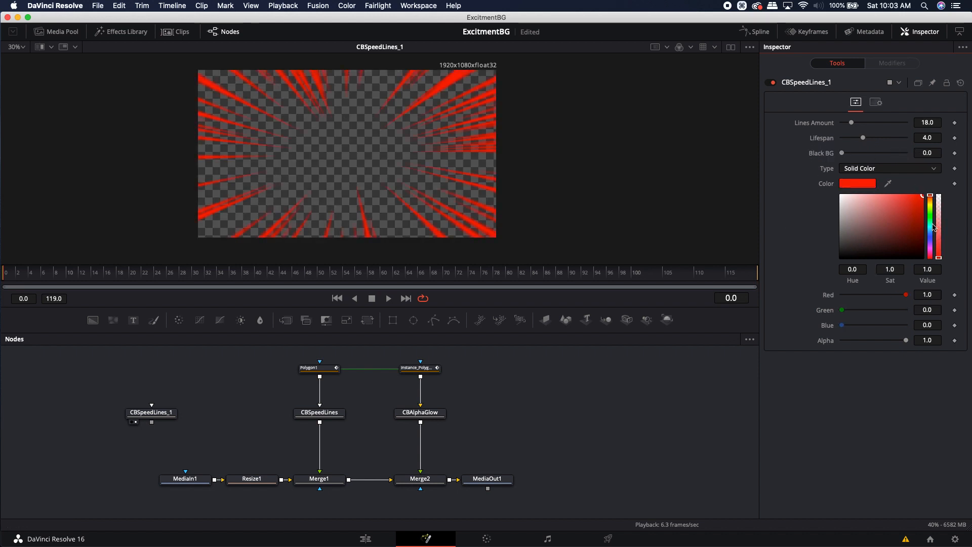
click(905, 211)
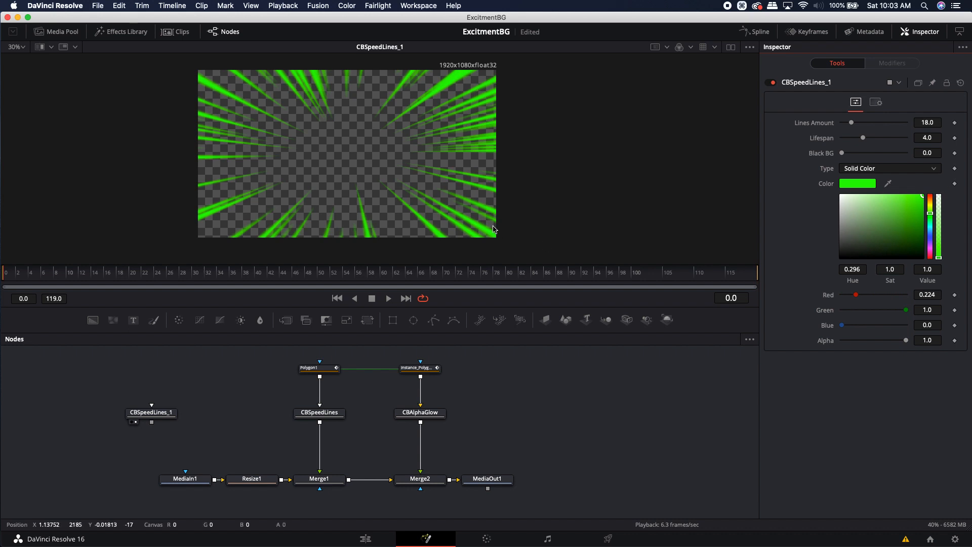
mouse_move(322, 173)
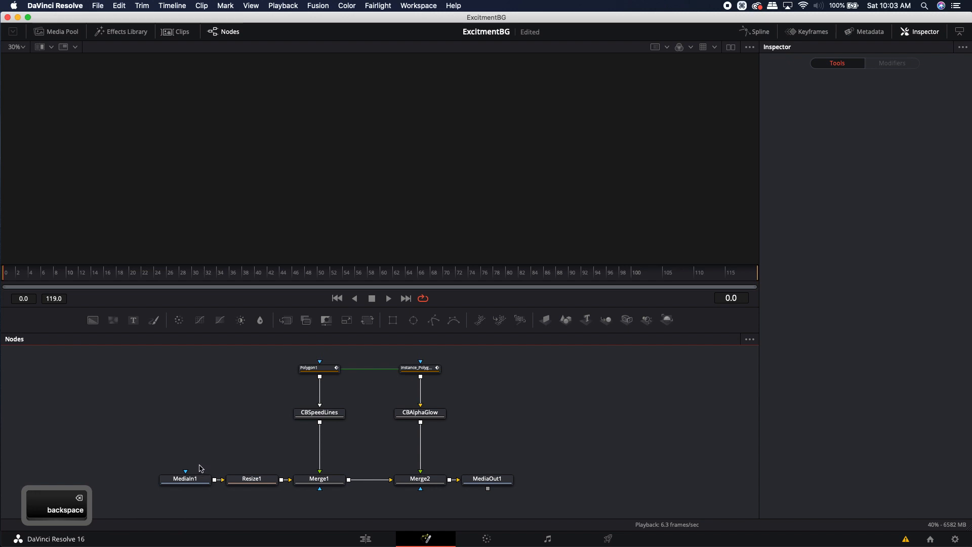
Step: Delete the test CBSpeedLines_1 node and view Resize1, CBSpeedLines and Merge1 in turn
key(backspace)
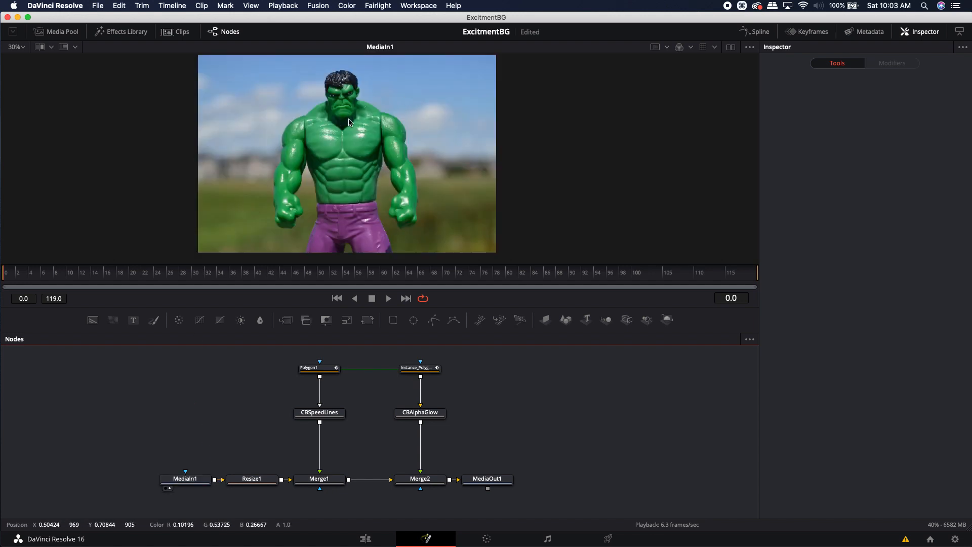
mouse_move(358, 189)
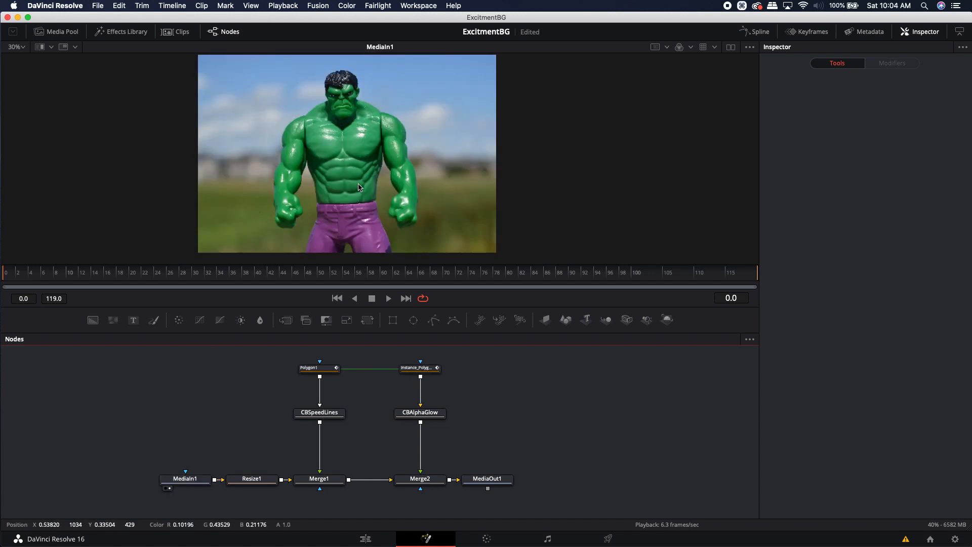
click(251, 478)
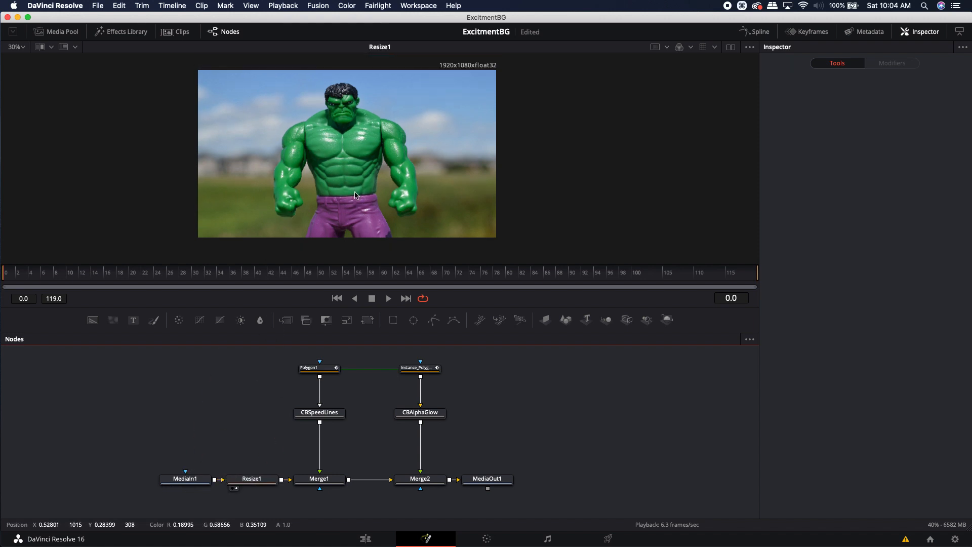
click(319, 412)
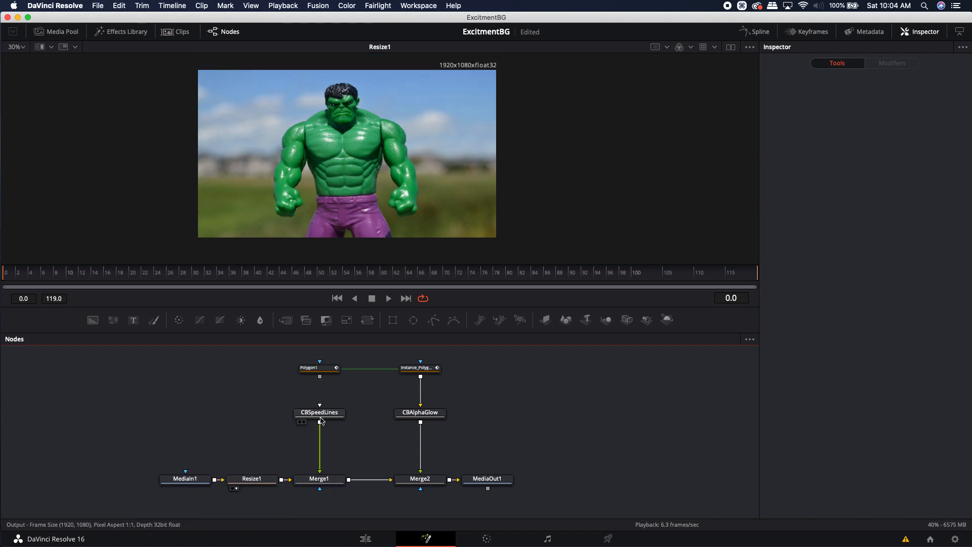
click(319, 412)
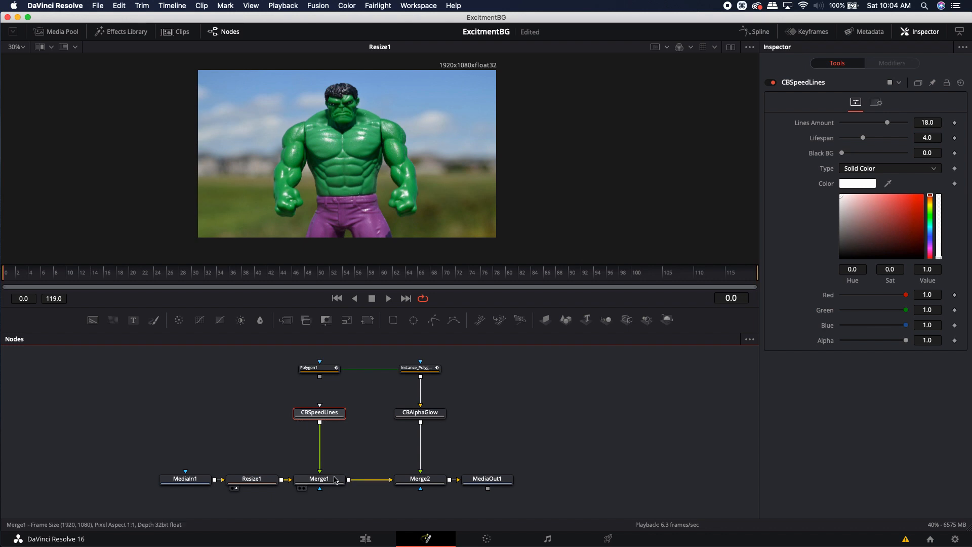
click(319, 478)
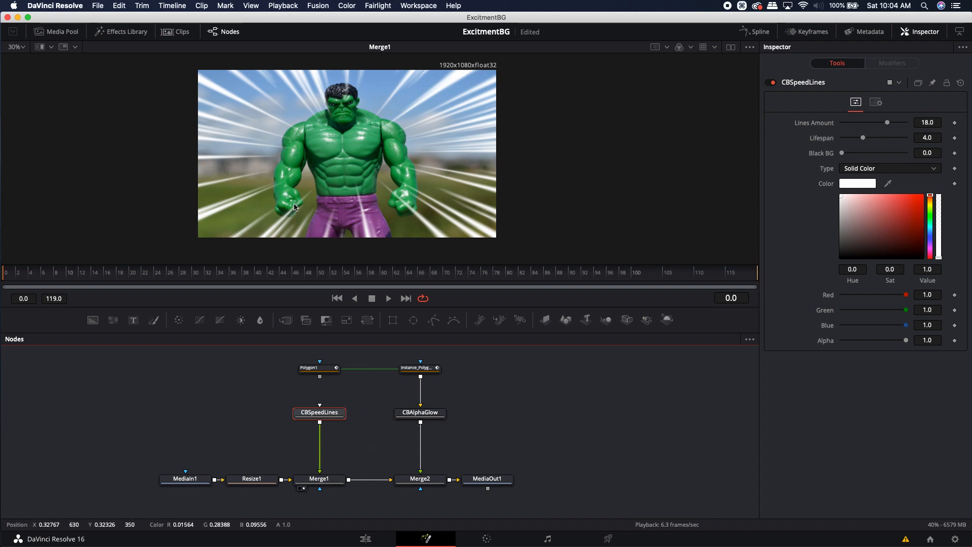
mouse_move(269, 387)
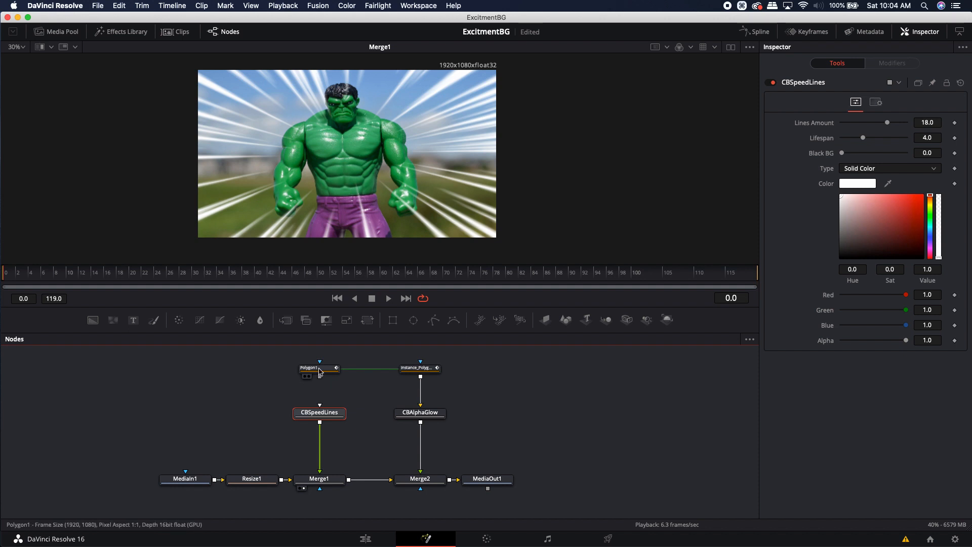
Step: Select the Hulk silhouette polygon mask and play the green glow outline animation
click(306, 376)
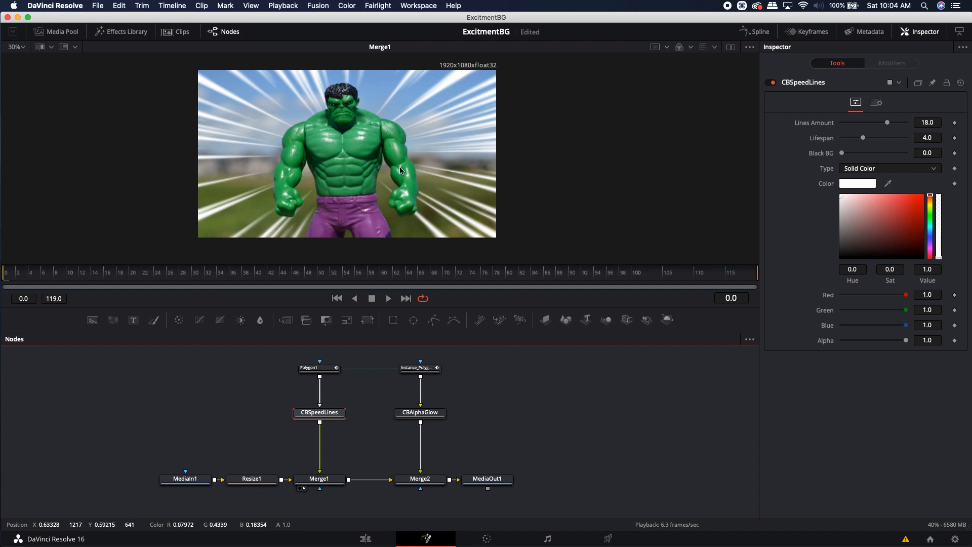
key(space)
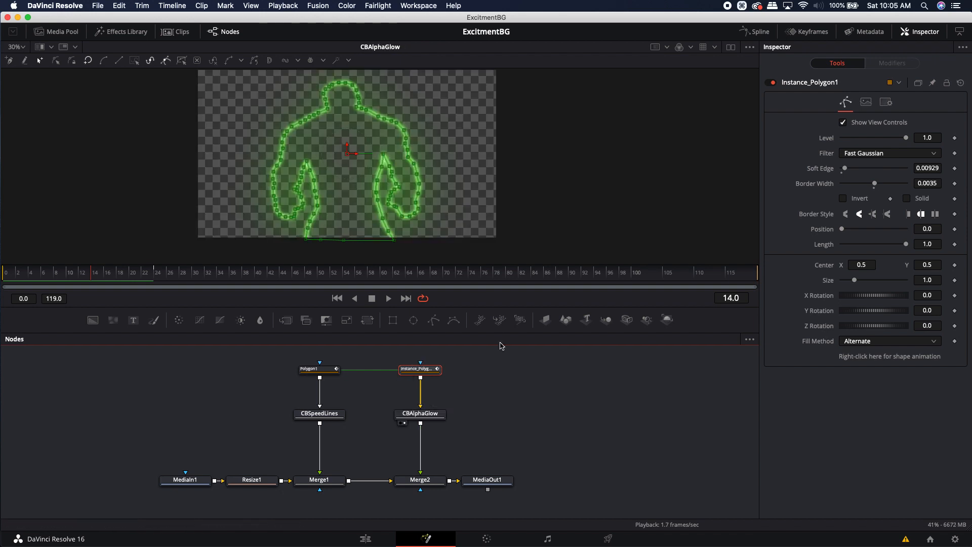
Step: View the final composite with green glow and white speed lines together
click(419, 479)
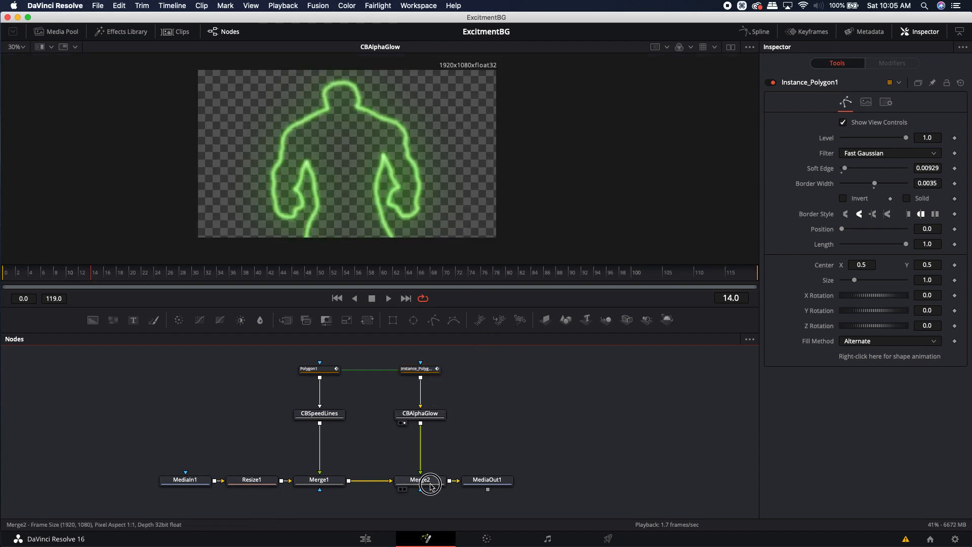
click(419, 479)
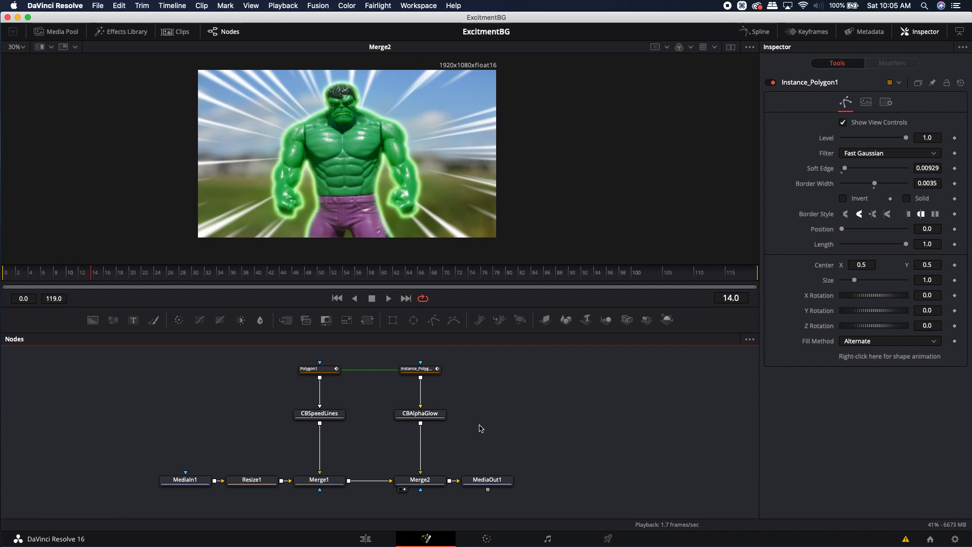
mouse_move(493, 466)
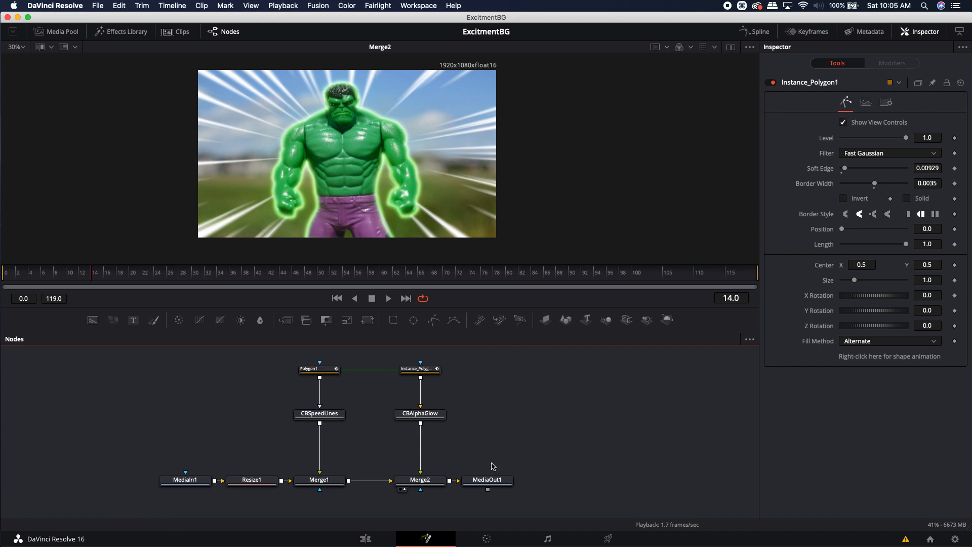
mouse_move(493, 404)
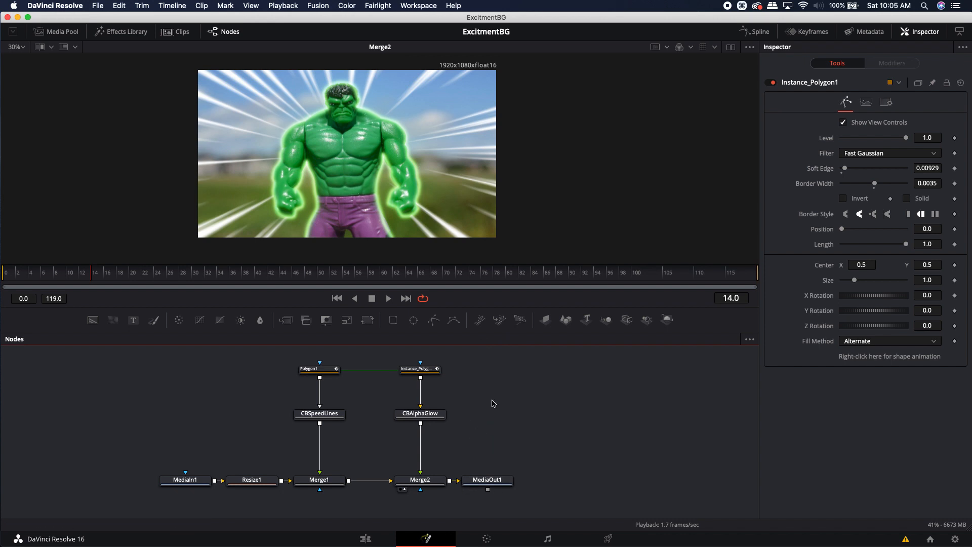
mouse_move(501, 409)
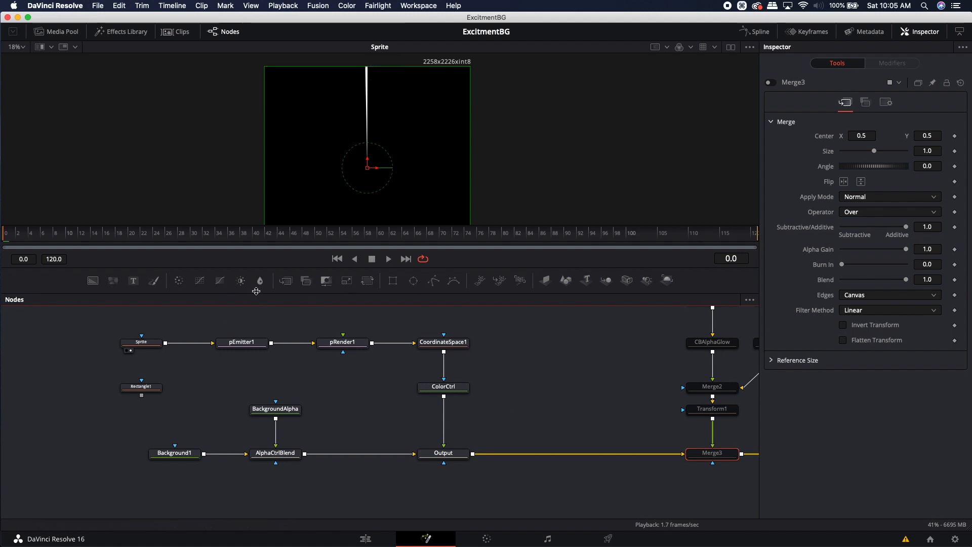
Step: View pRender1's particle streaks and inspect pEmitter1, pRender1 and CoordinateSpace1 settings
click(242, 341)
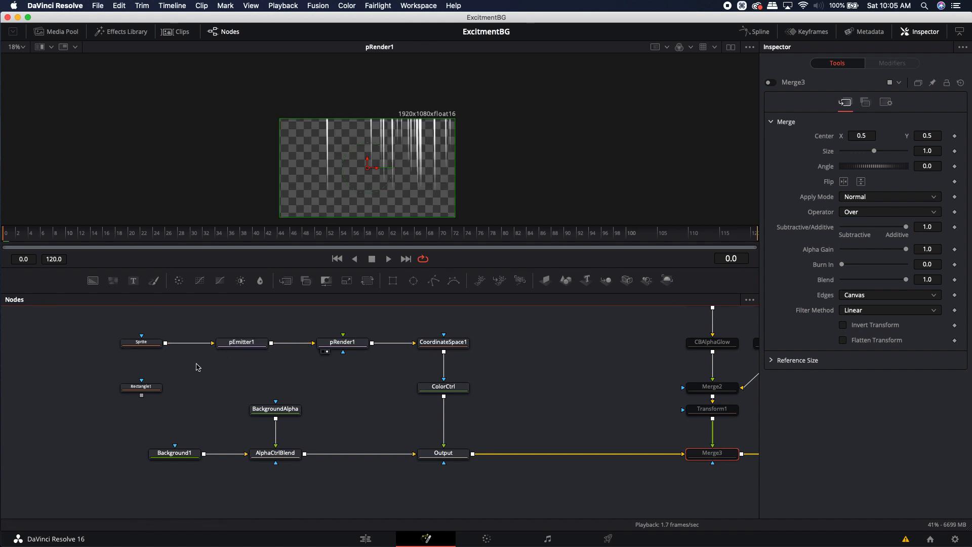
click(242, 341)
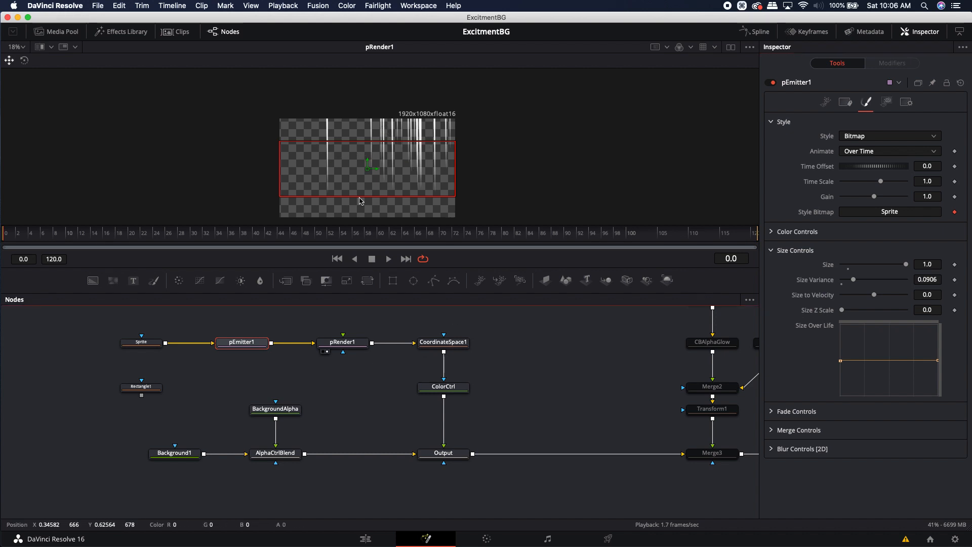
click(342, 341)
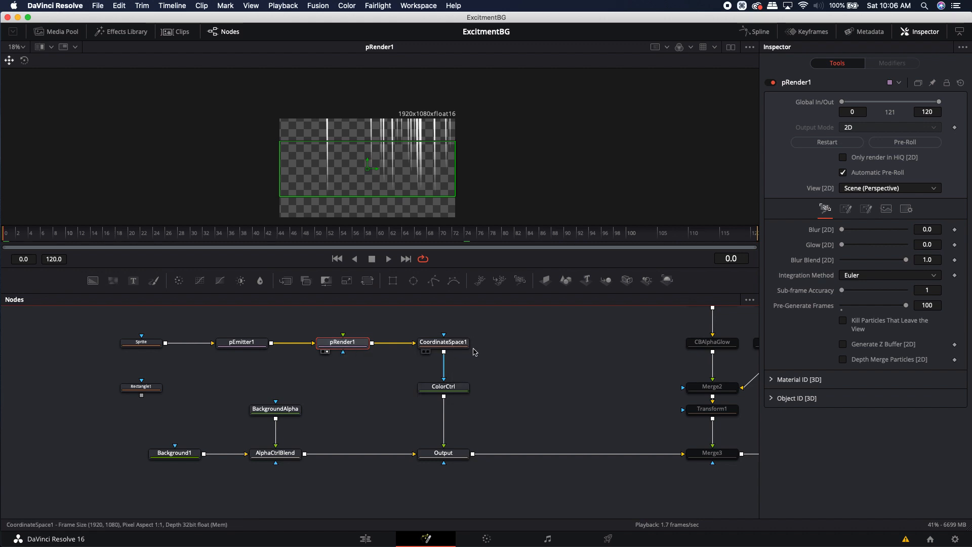
click(443, 342)
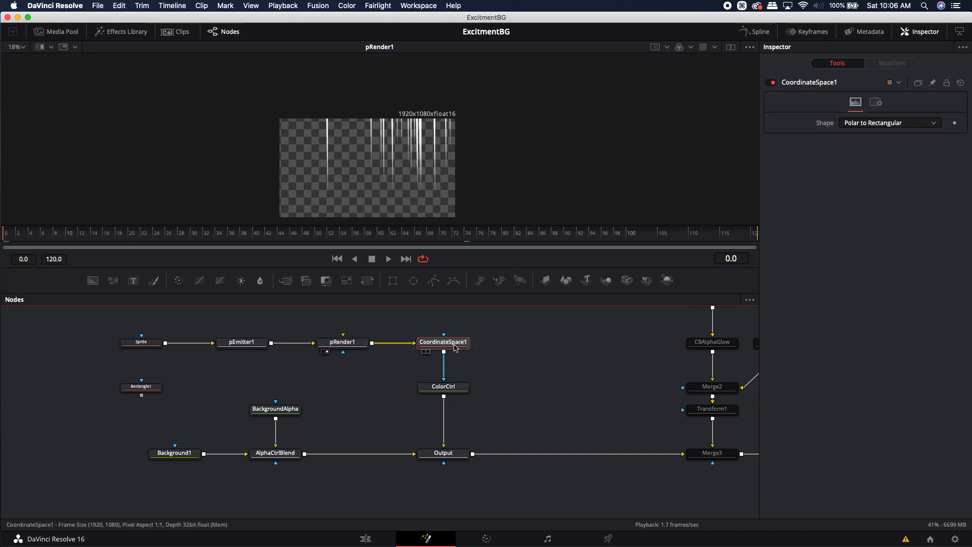
Step: View CoordinateSpace1's radial burst, try Rectangular to Polar, then revert to Polar to Rectangular
click(442, 342)
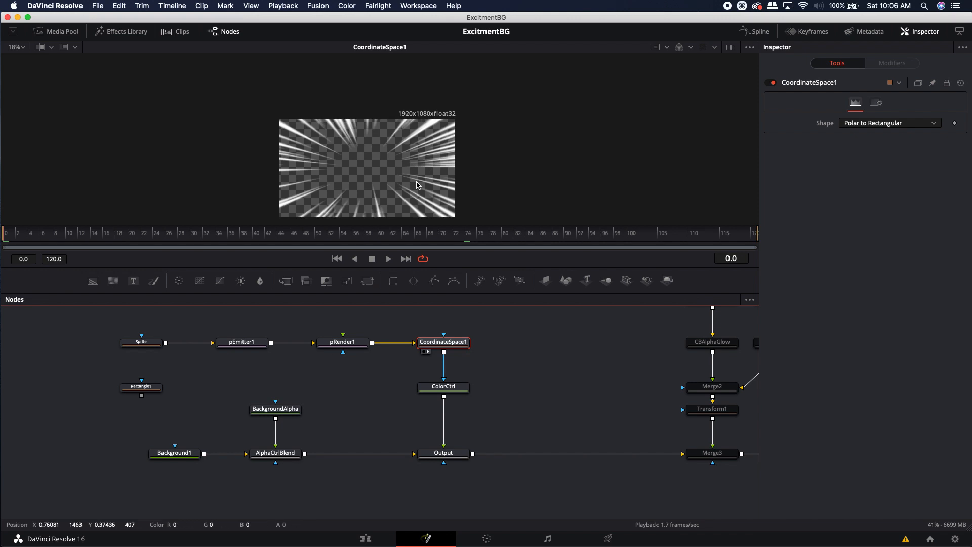
mouse_move(344, 120)
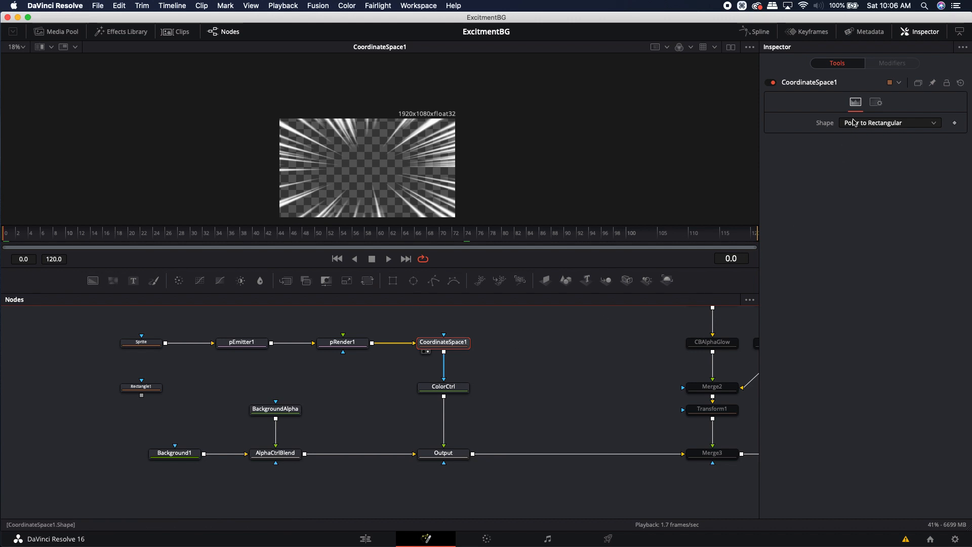
click(889, 123)
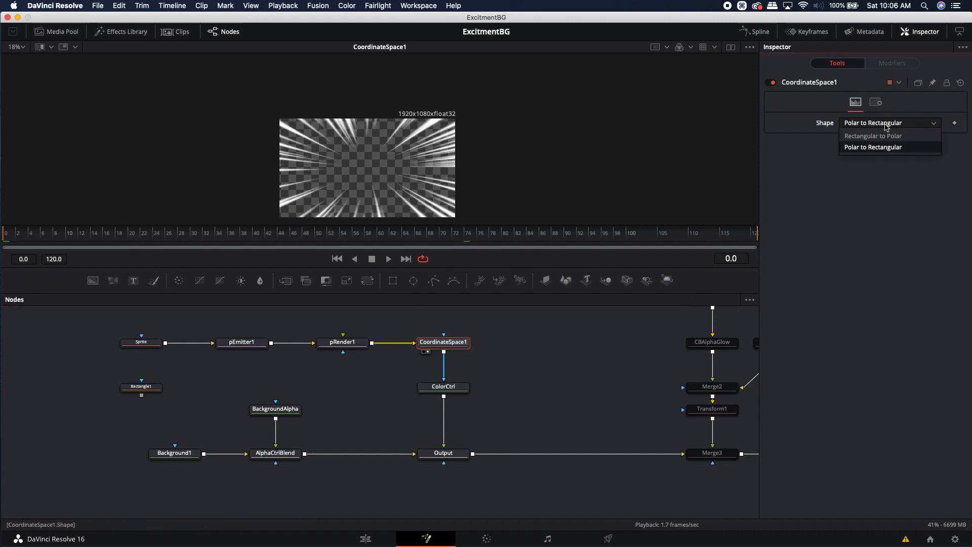
click(872, 136)
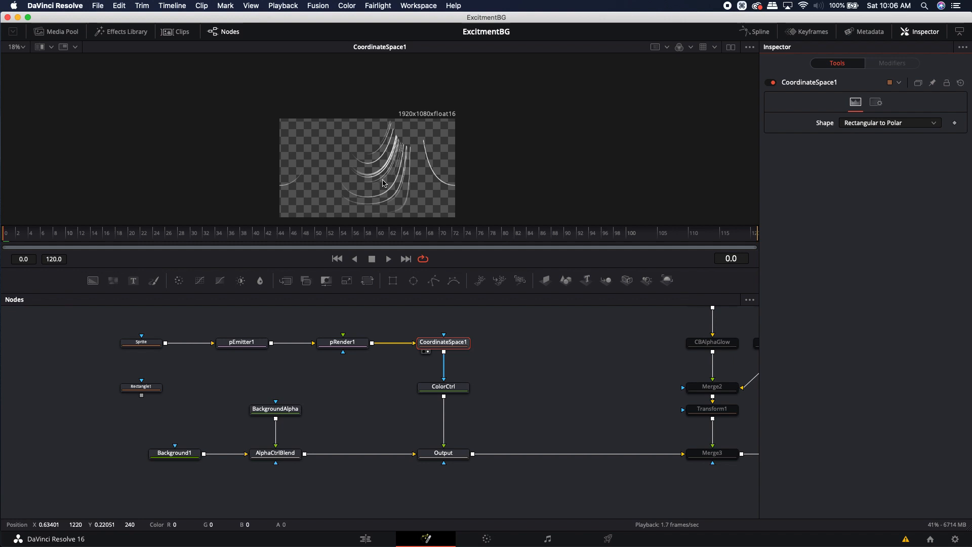
click(889, 123)
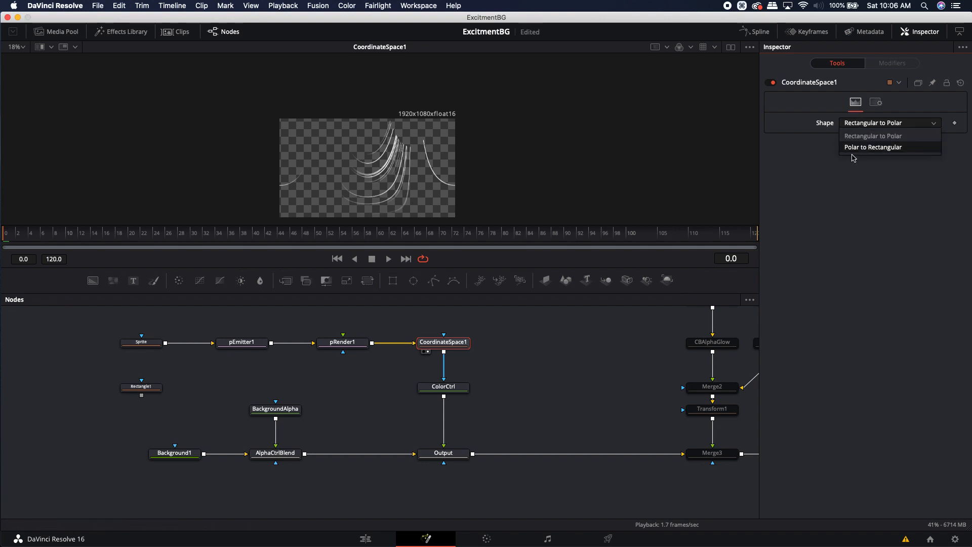
click(873, 147)
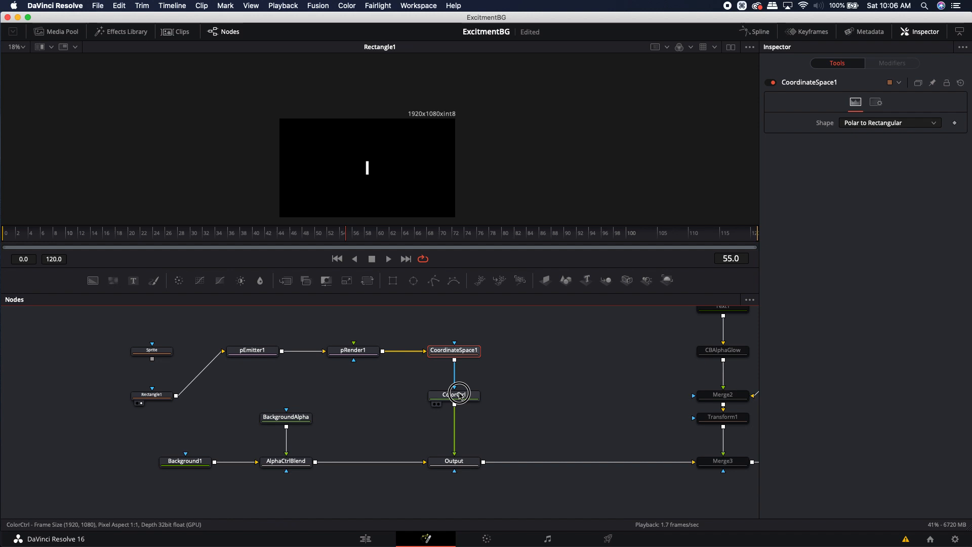
Step: Load ColorCtrl into the viewer and play the chunky white radial burst animation
click(454, 394)
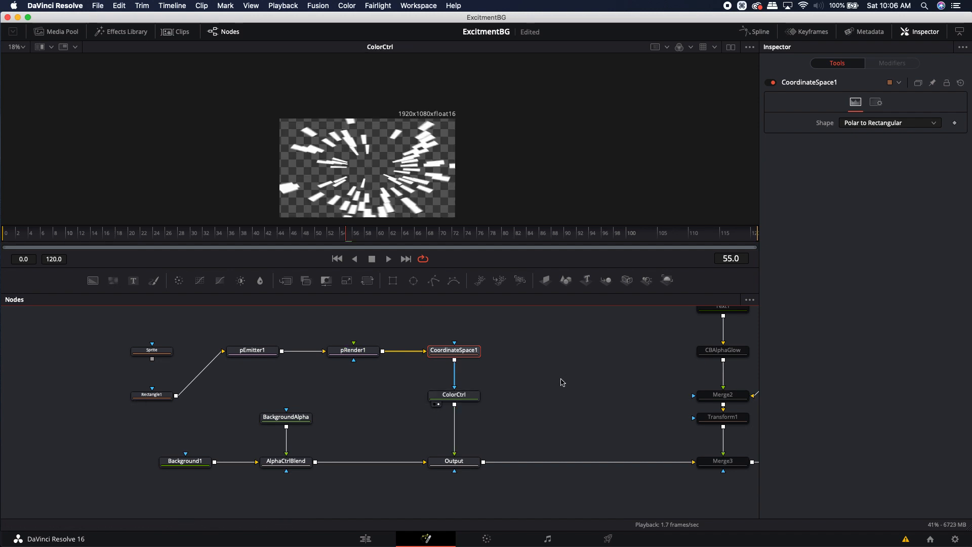
key(space)
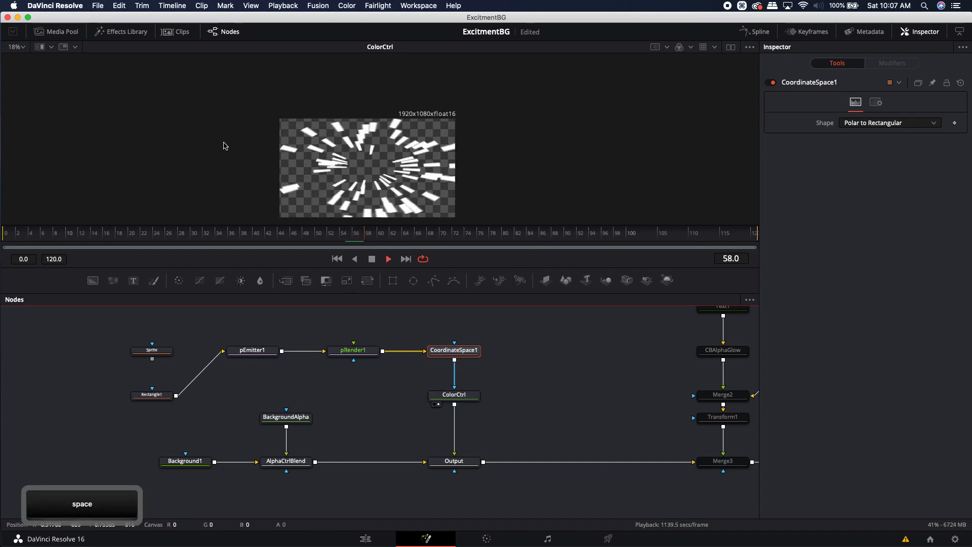
key(space)
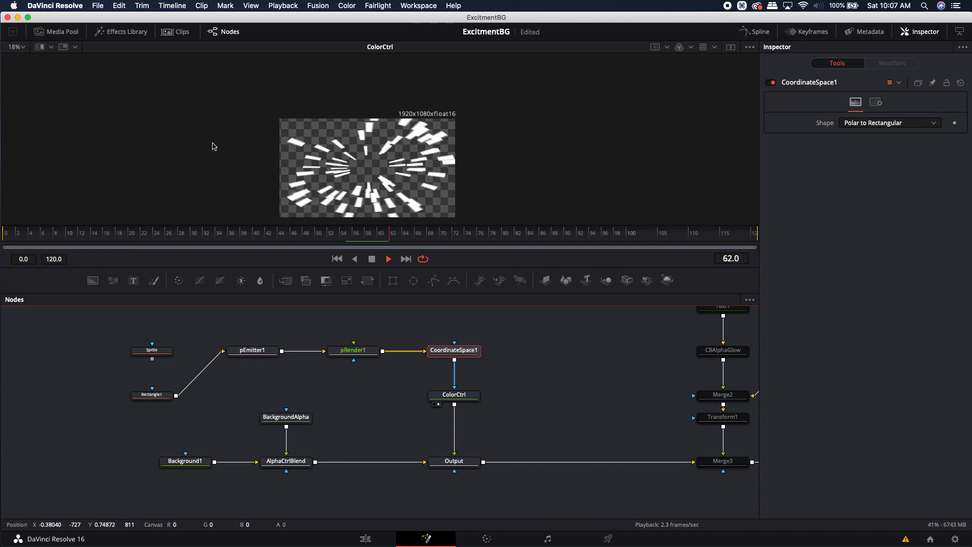
key(space)
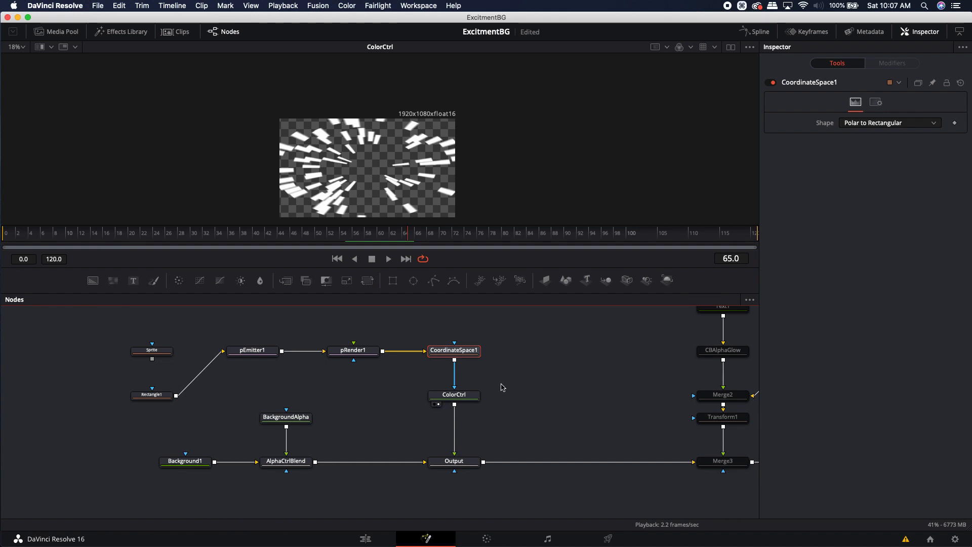
Step: Reconnect Rectangle1's output to pEmitter1 as the particle shape source
click(151, 395)
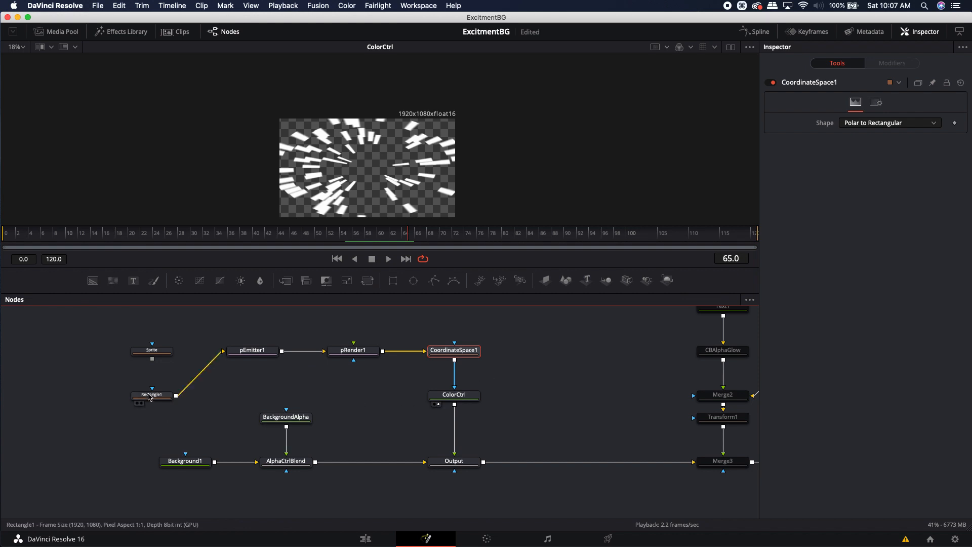
mouse_move(152, 395)
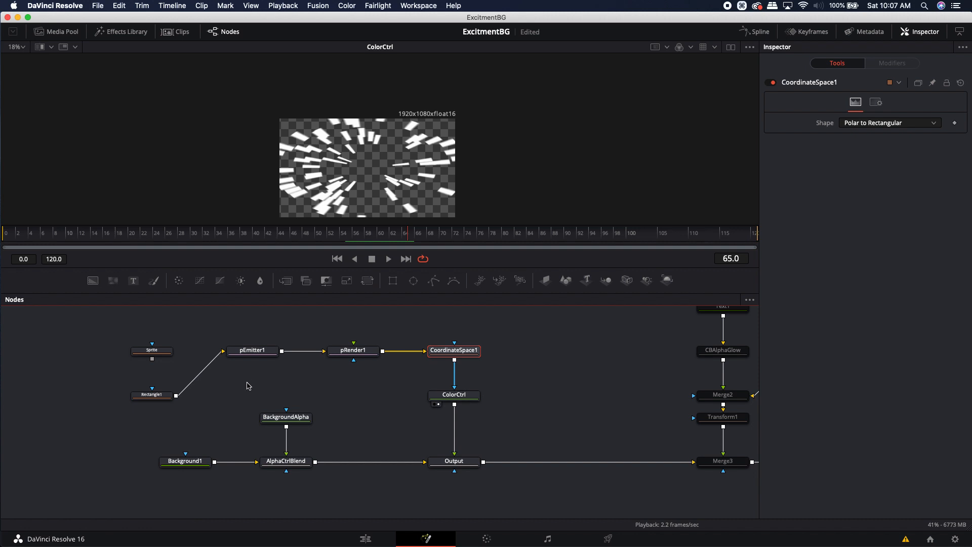
mouse_move(251, 383)
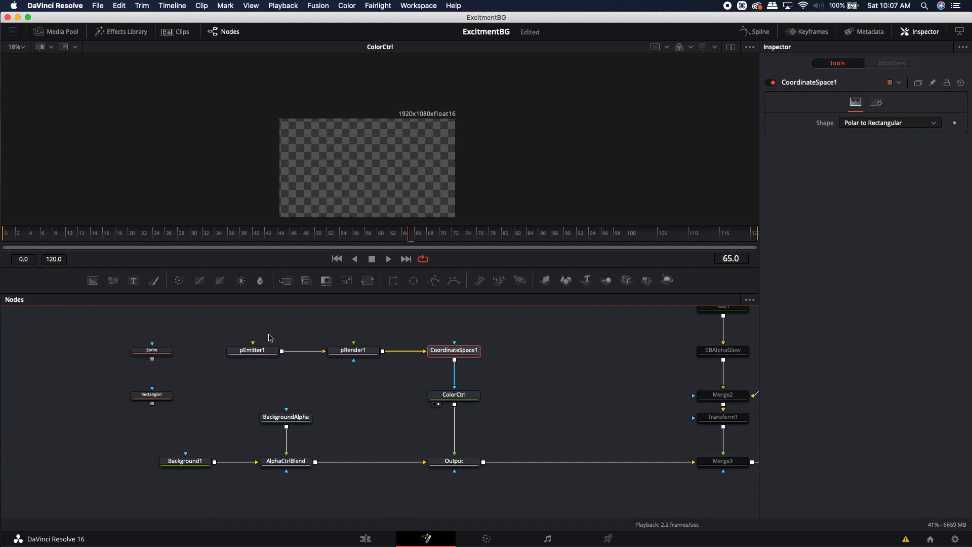
drag(153, 403, 248, 359)
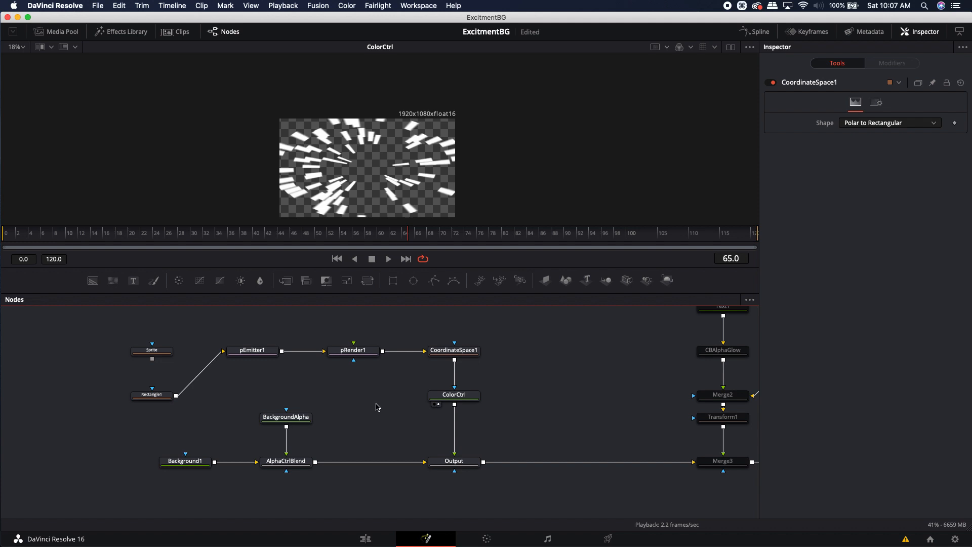
mouse_move(377, 418)
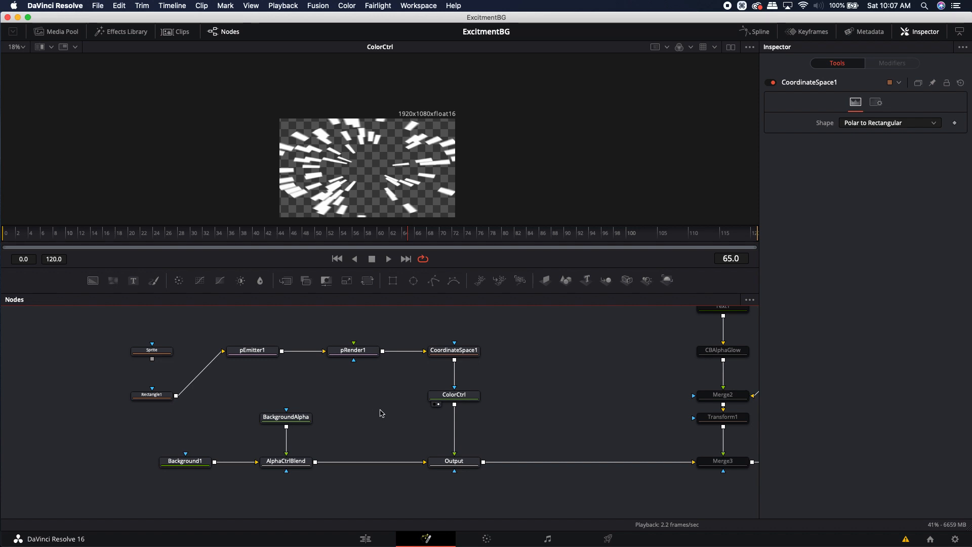
mouse_move(619, 379)
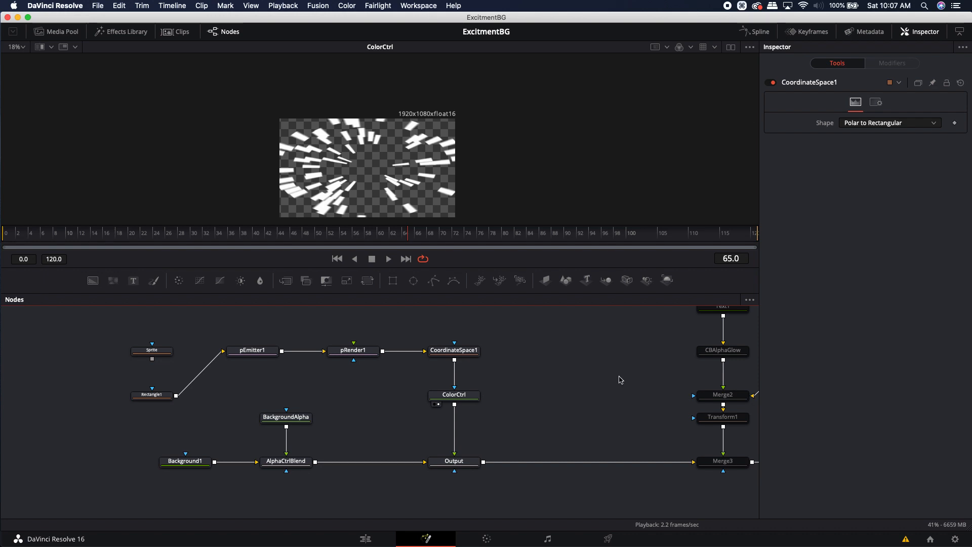